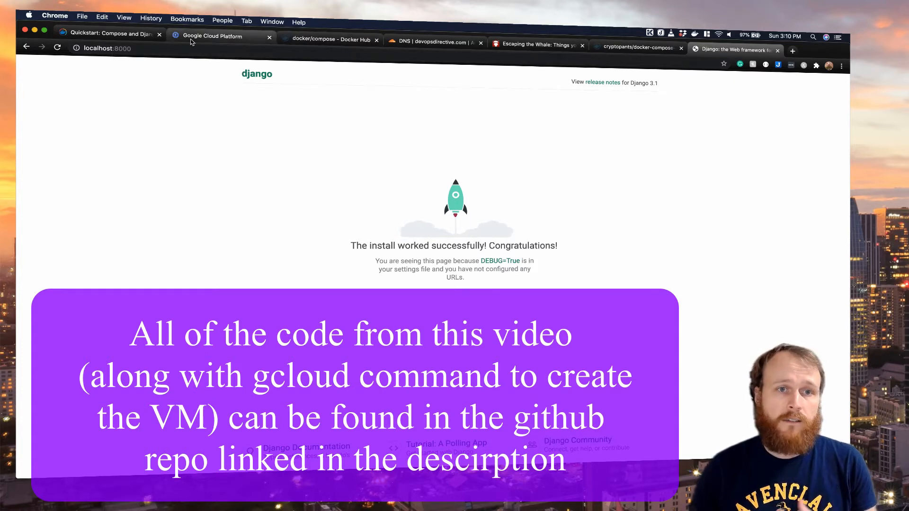
Bring up the Google Cloud Platform console to reach the docker-compose VM
click(222, 36)
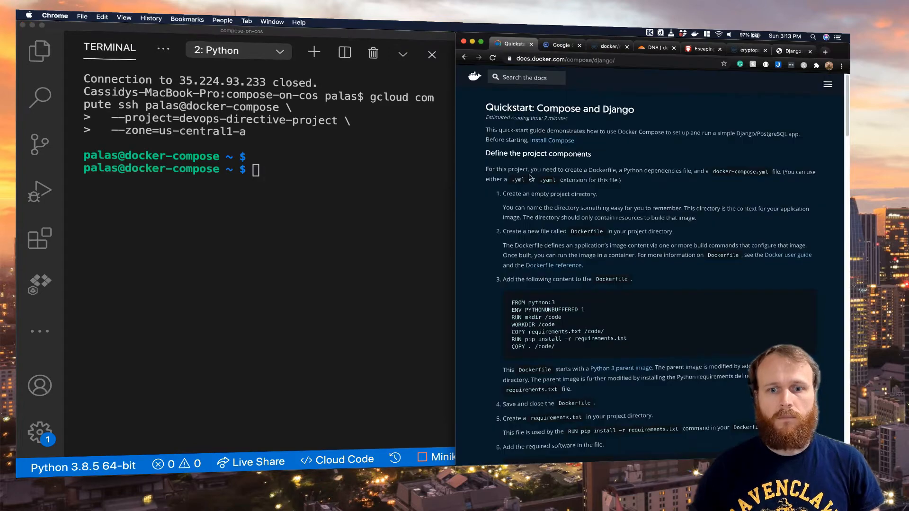
Create the python-slim Dockerfile and requirements.txt on the VM with vi
scroll(down, 3)
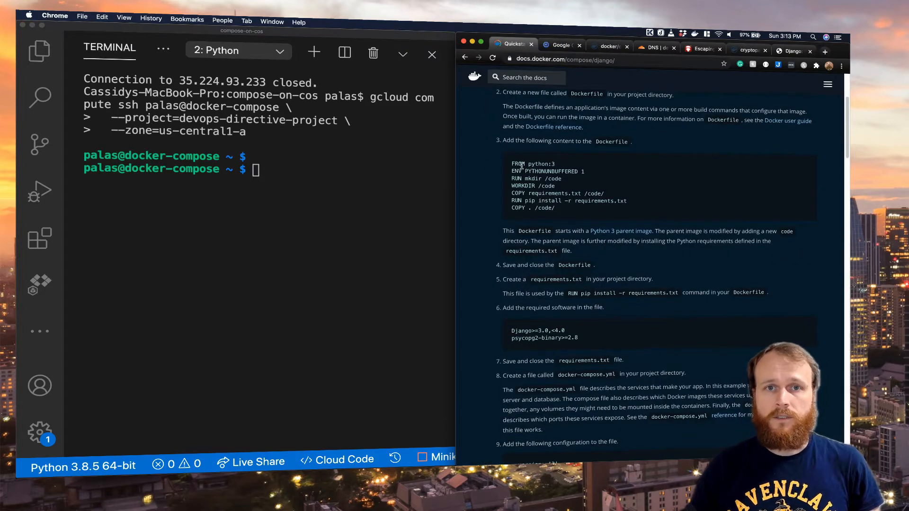
text(vi)
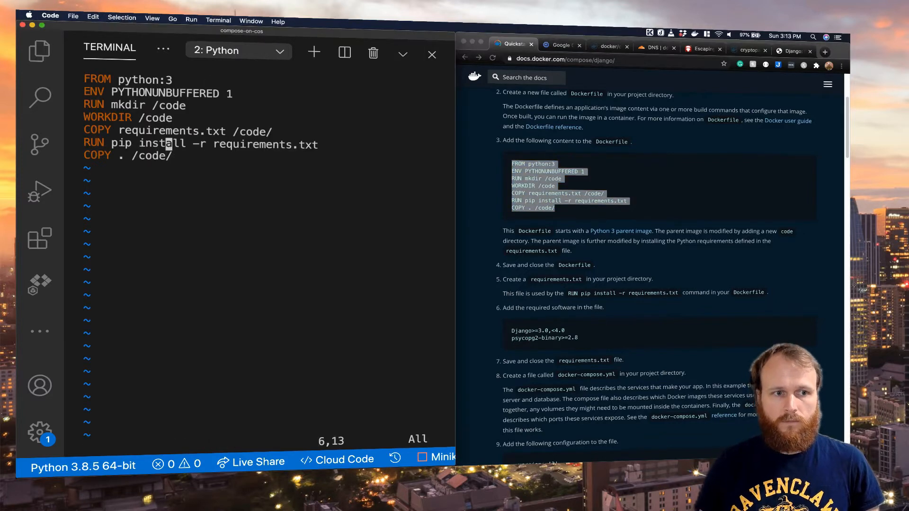
text(-slim)
text(ls)
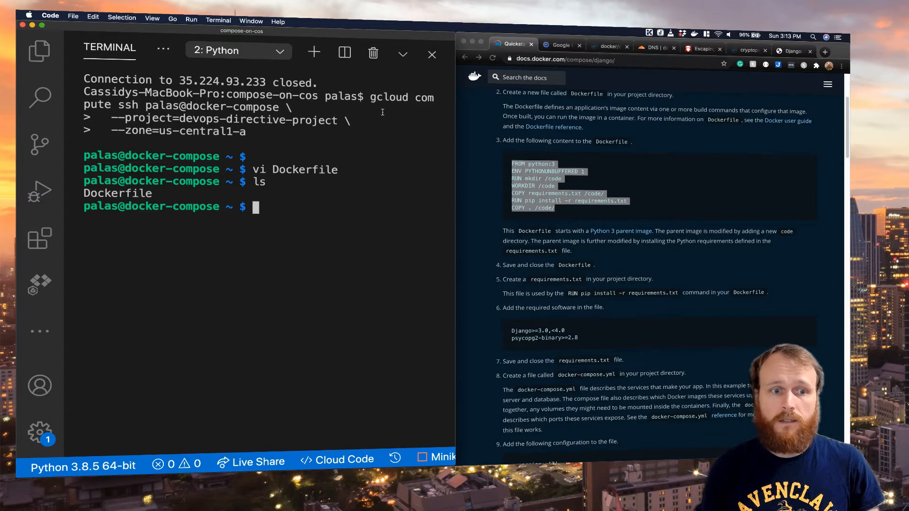
text(vi requireme)
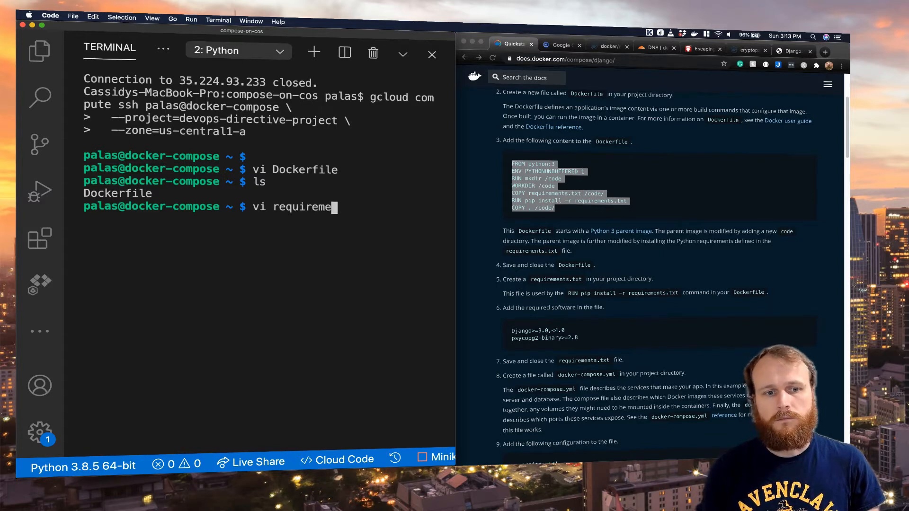
key(enter)
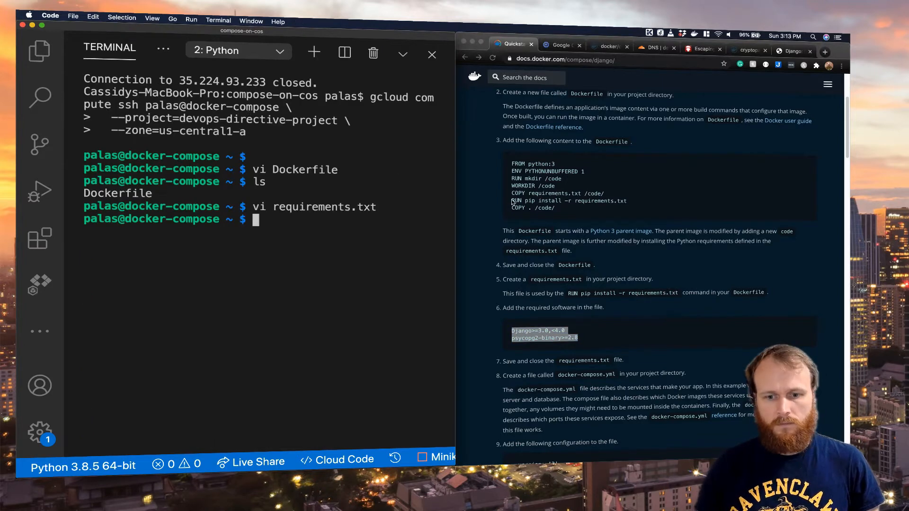
Create docker-compose.yml with vi using the quickstart's contents
scroll(down, 3)
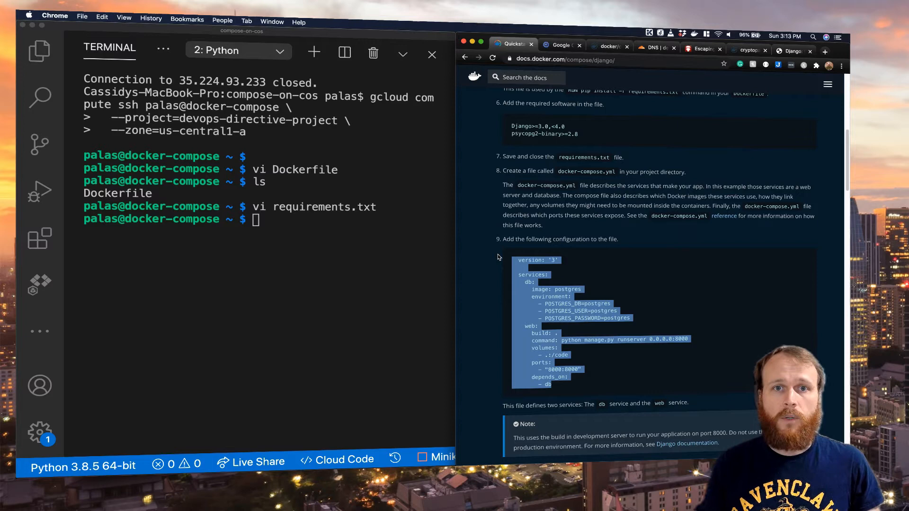
text(vi)
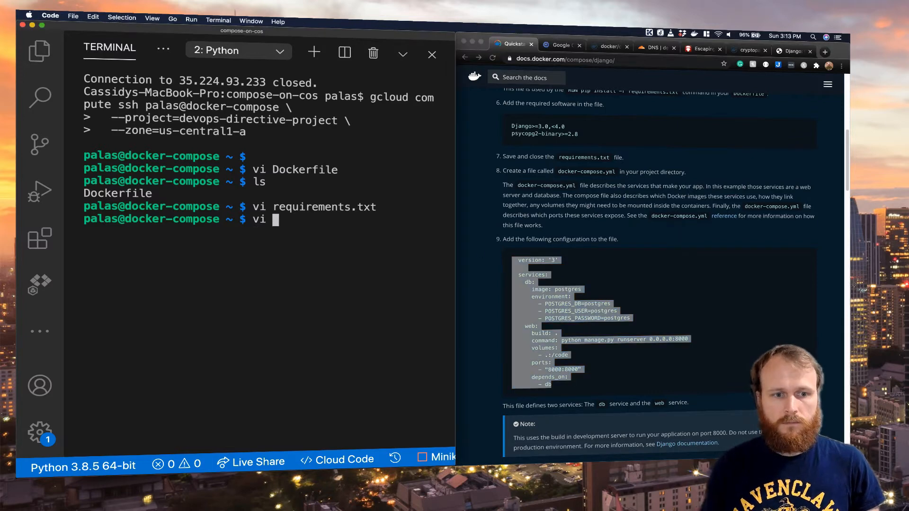
text(docker-compose.yml)
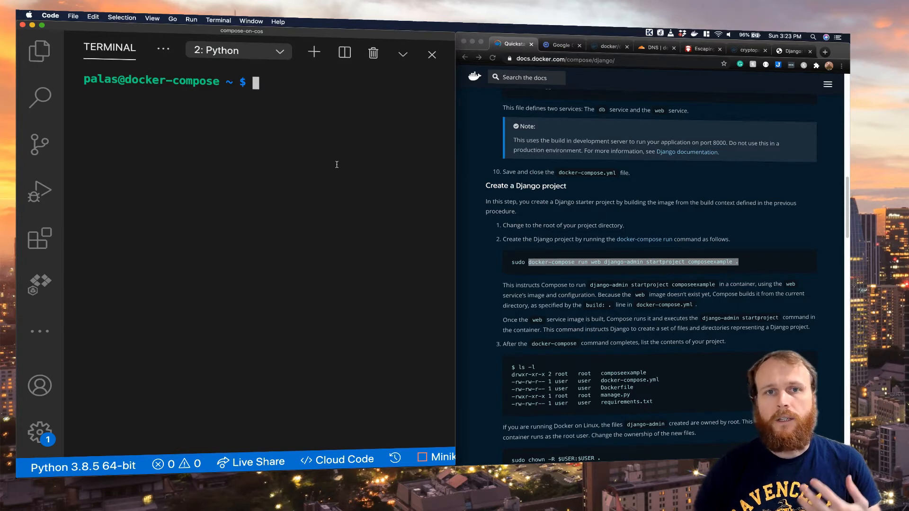
After docker-compose isn't found, run docker run --rm docker/compose:1.27.3 for its help
text(docker-compose run web django-admin startproject composeexample .)
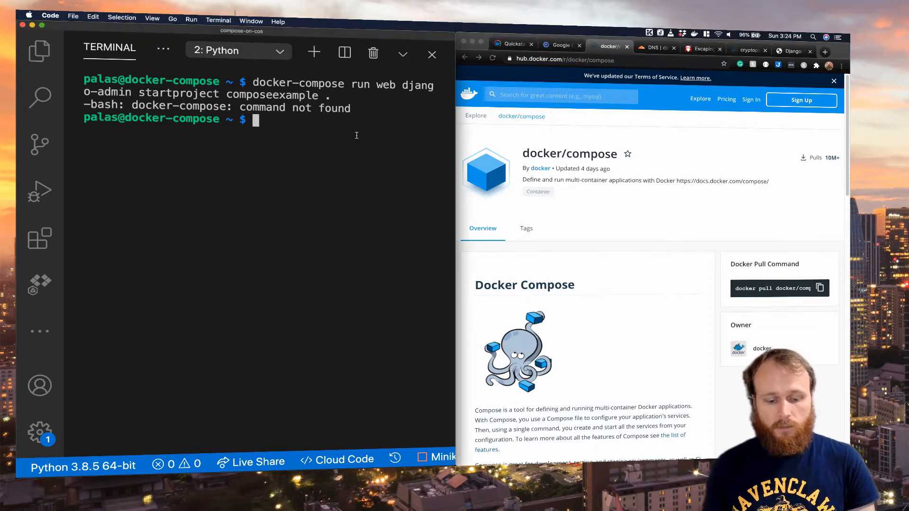
text(docker run)
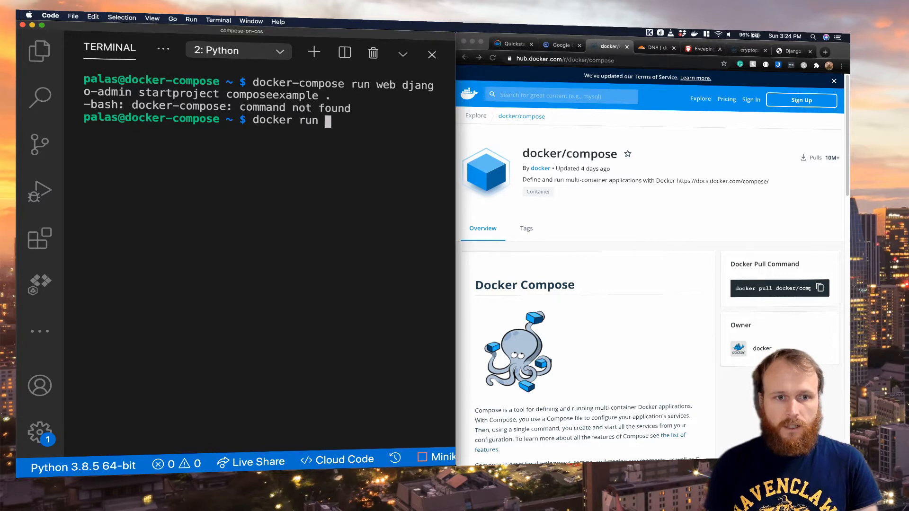
text(--rm)
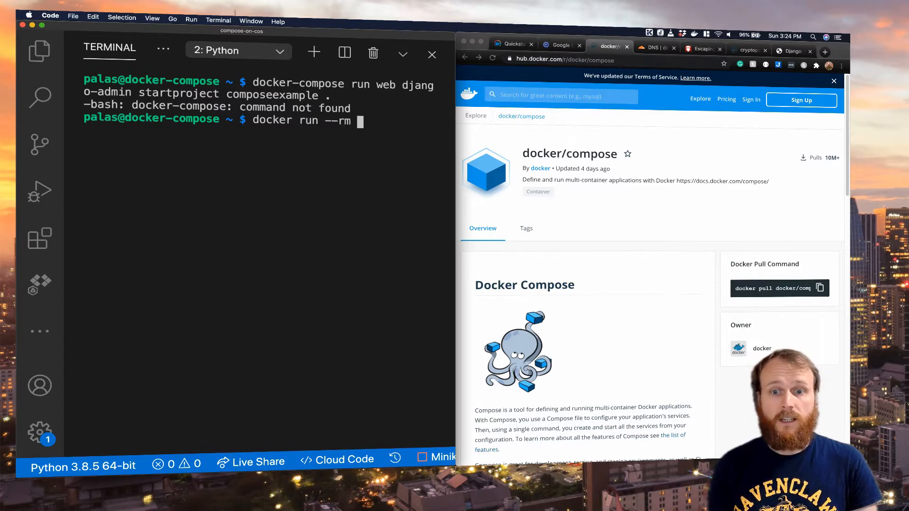
text(docker/compose)
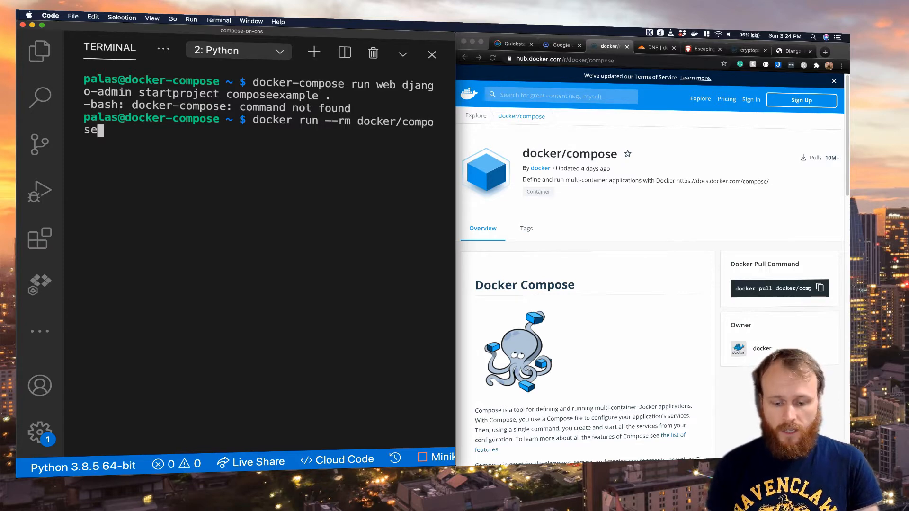
text(:1.27.3)
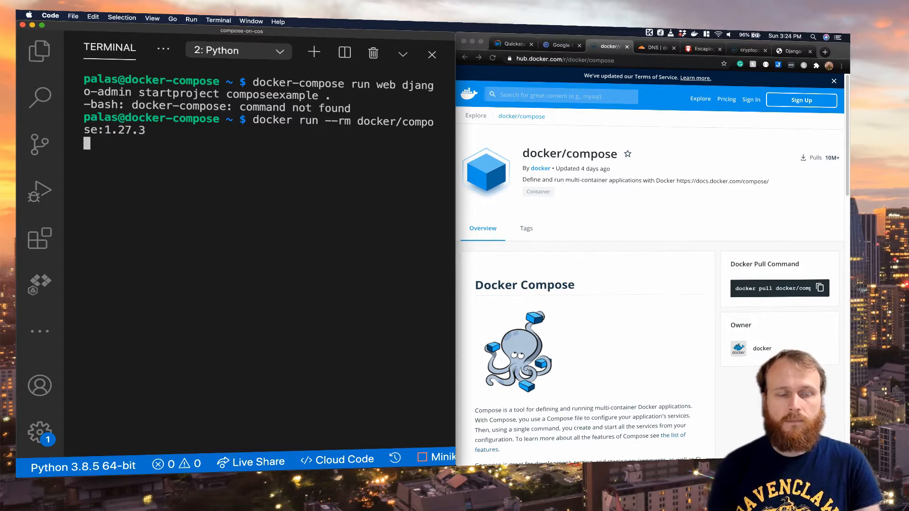
key(Enter)
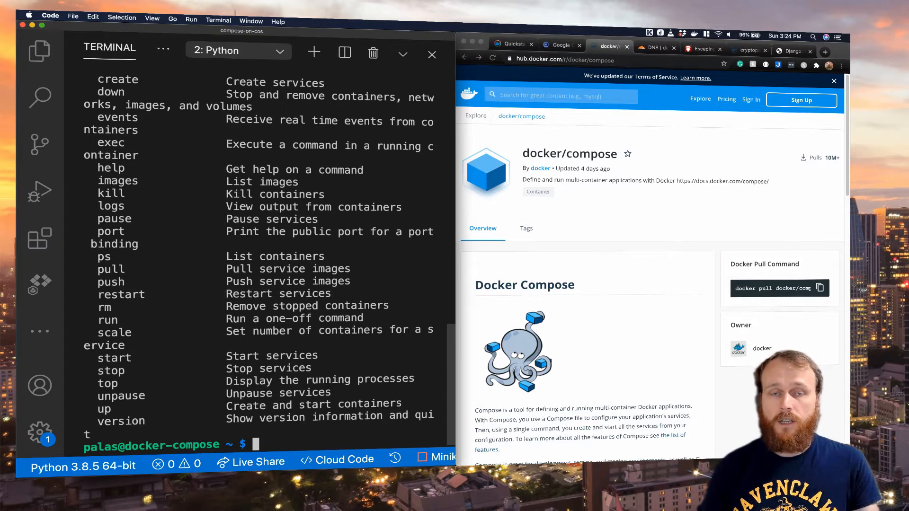
Run startproject composeexample through docker/compose:1.27.3, then list the three project files
text(docker run --rm docker/compose:1.27.3)
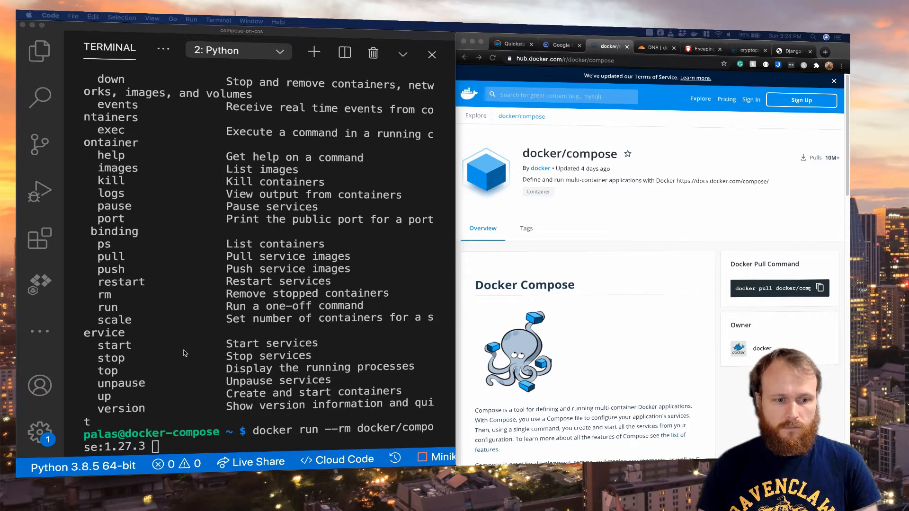
text(run web django-admin startproject composeexample .)
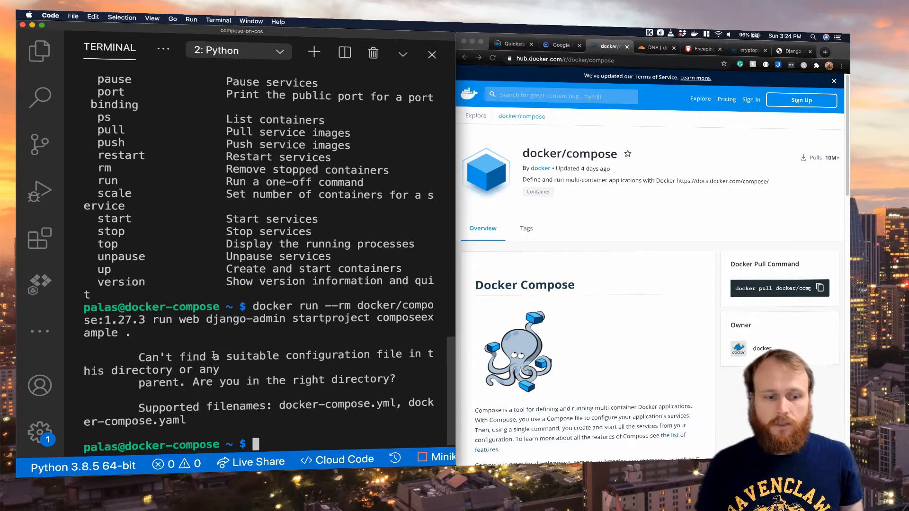
text(ls)
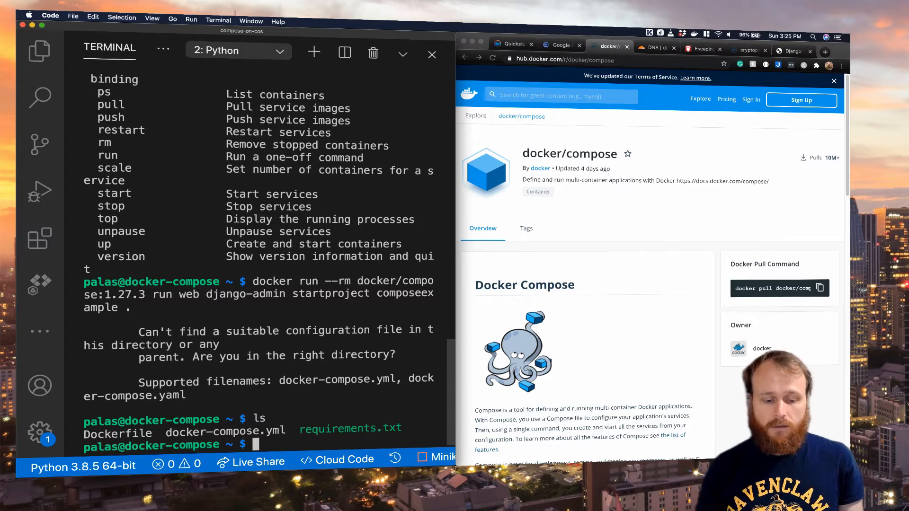
Rerun startproject with -v "$PWD:$PWD" -w="$PWD" mounting the project directory
text(ls)
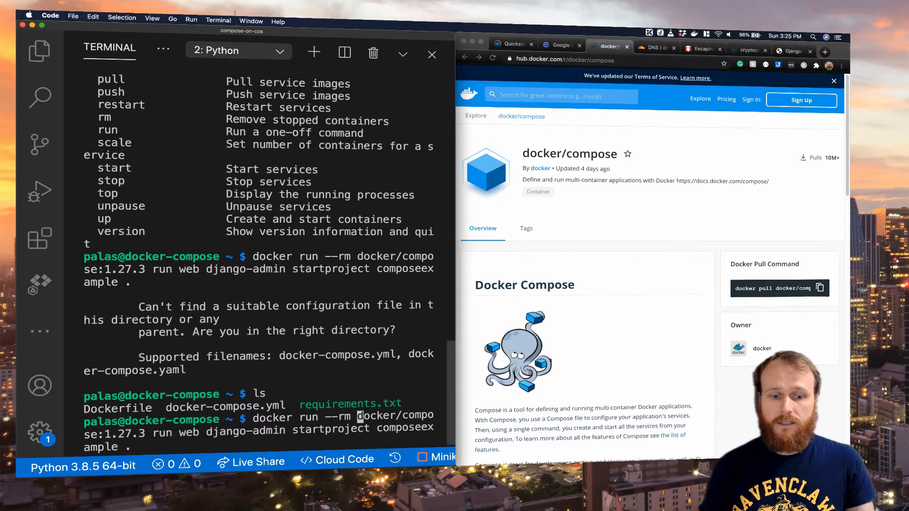
text(")
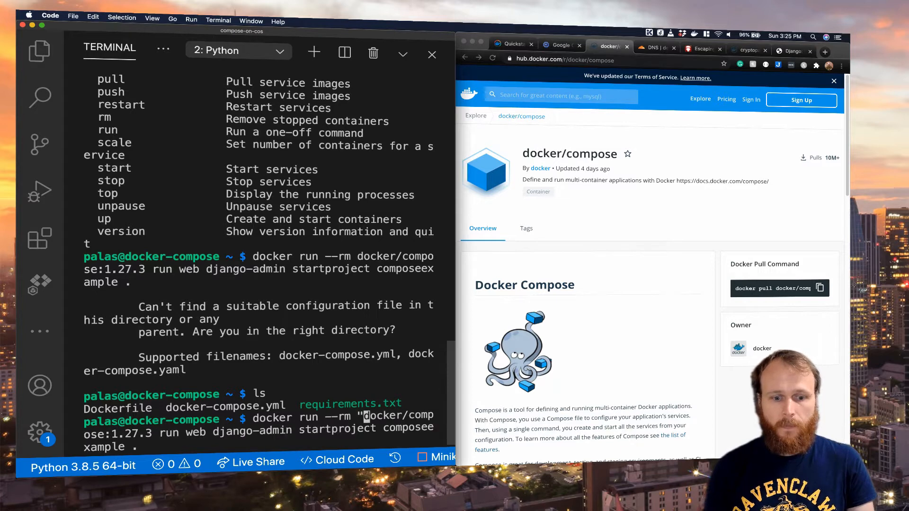
text($PWD:)
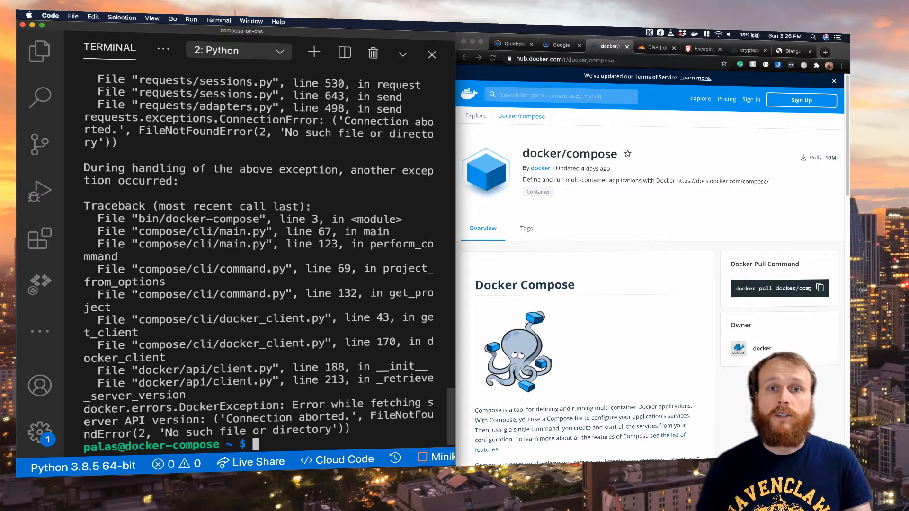
text(docker run --rm -v "$PWD:$PWD" -w="$PWD" docker/compose:1.27.3 run web django-admin startproject composeexample .)
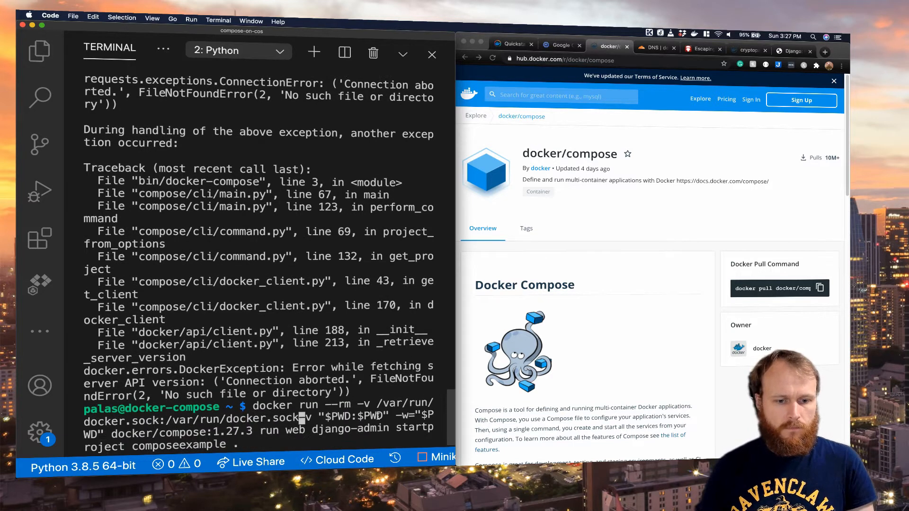
mouse_move(403, 403)
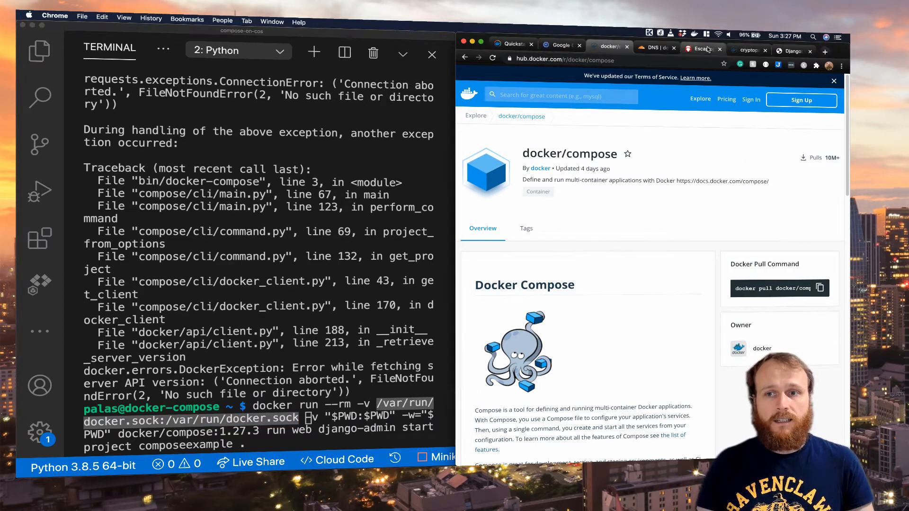
Open the Escaping the Whale post and scroll to mounting the Docker socket
click(700, 49)
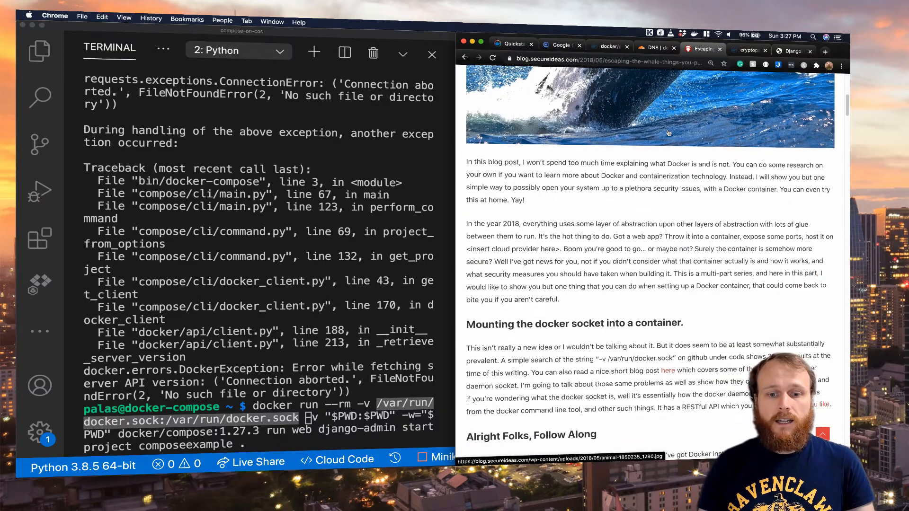
scroll(down, 3)
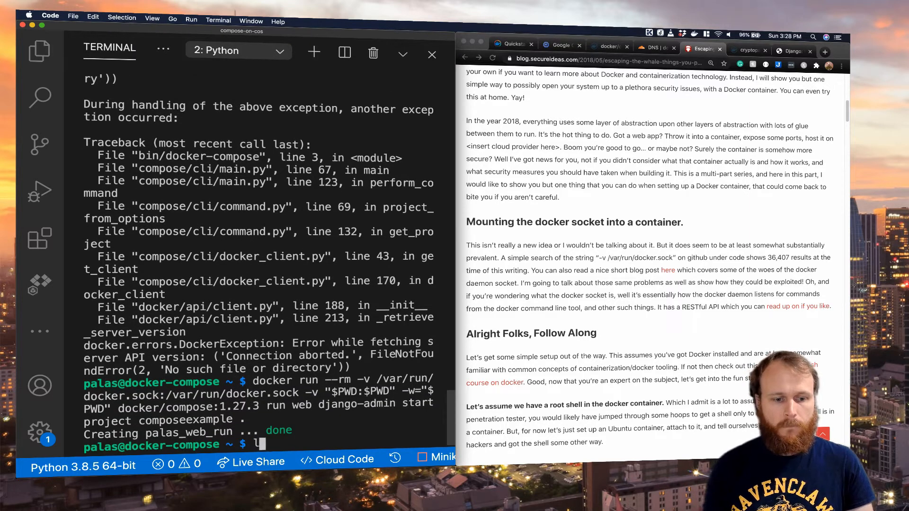
List the generated composeexample project and scroll through its settings.py
text(ls)
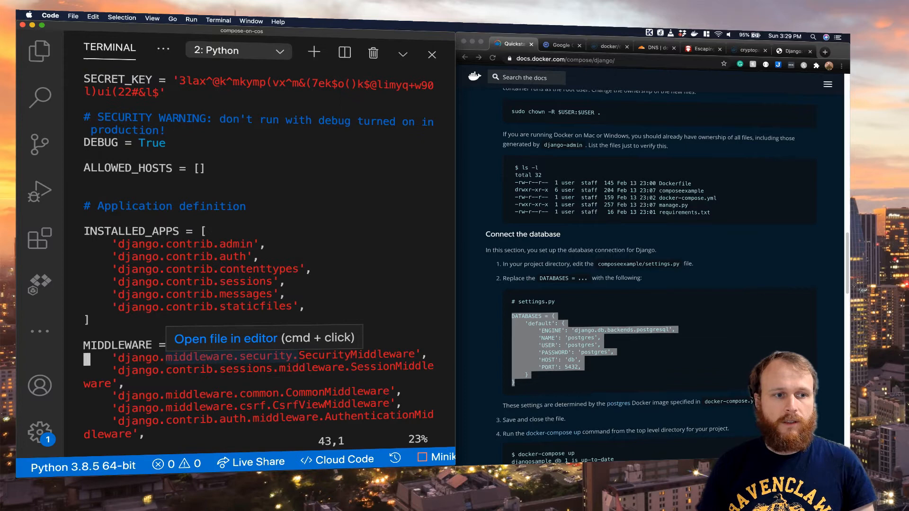
scroll(down, 3)
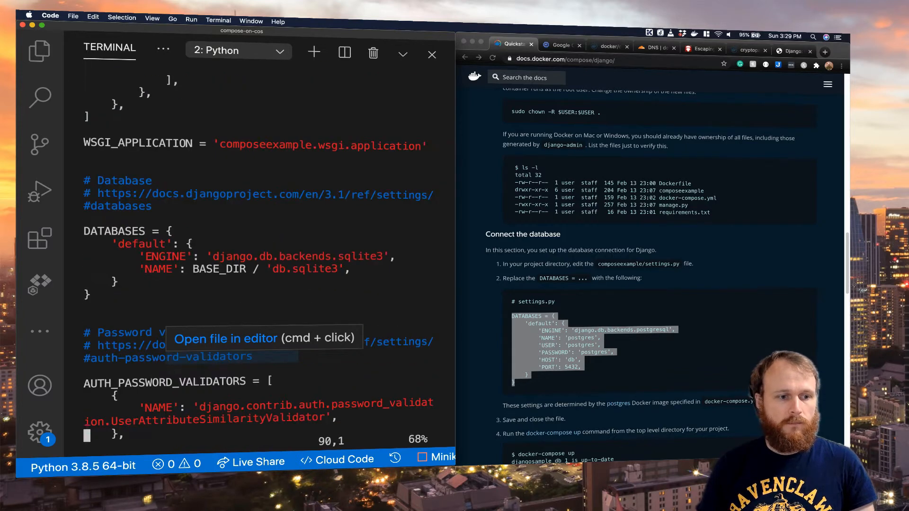
scroll(down, 3)
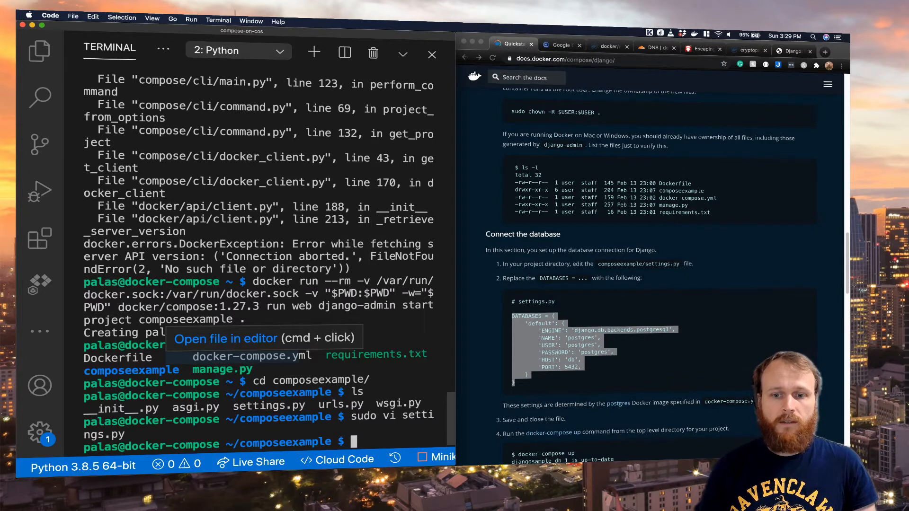
Type compose-on-cos.devopsdirective.com into ALLOWED_HOSTS in settings.py using sudo vi
text(sudo vi settings.py)
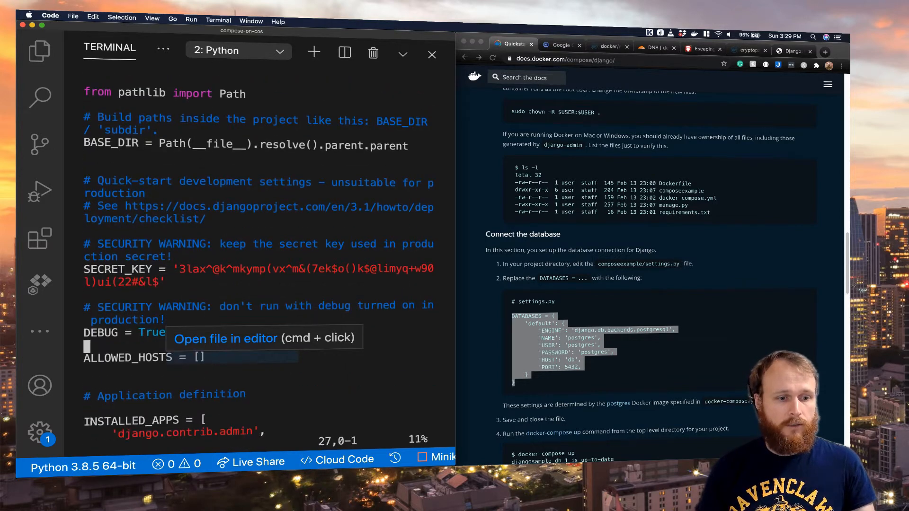
click(98, 358)
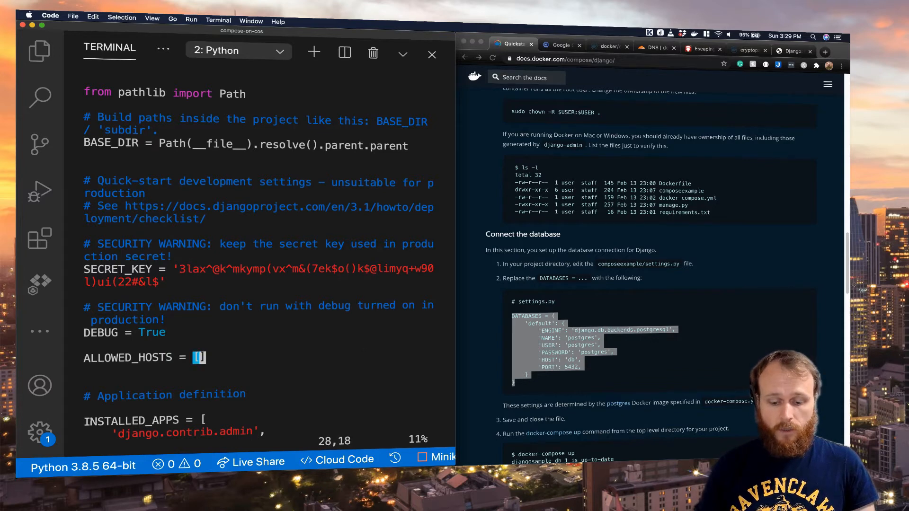
key(i)
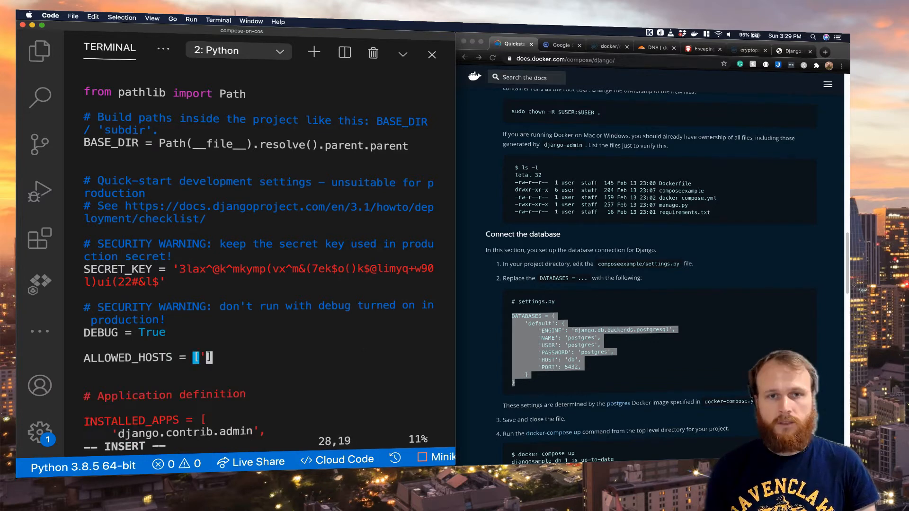
text(compose)
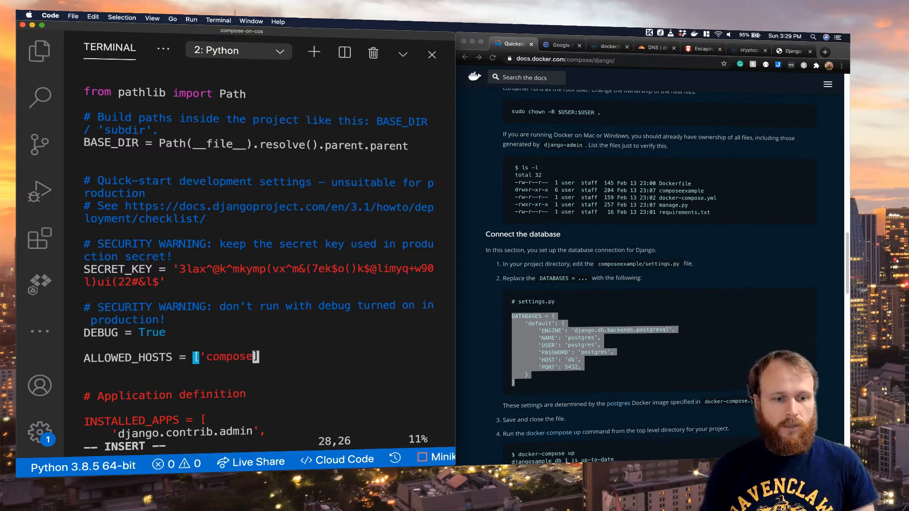
text(-on-con)
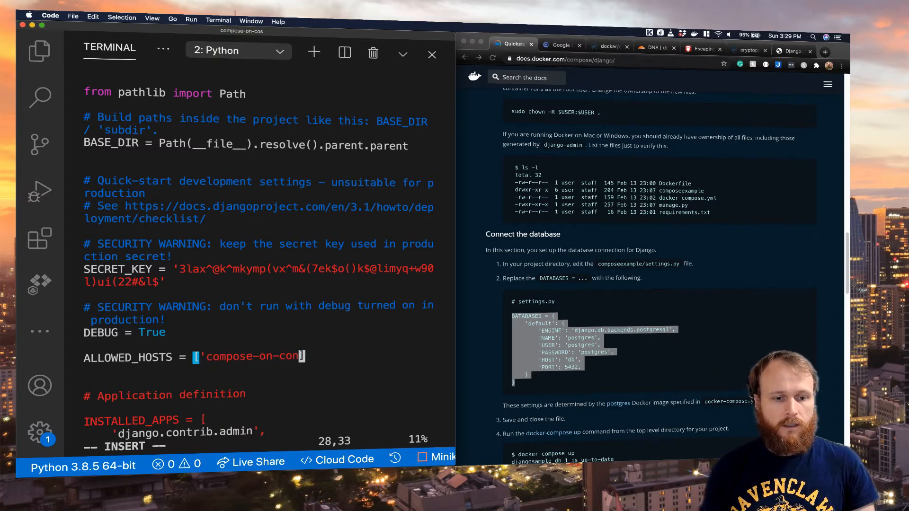
text(devo)
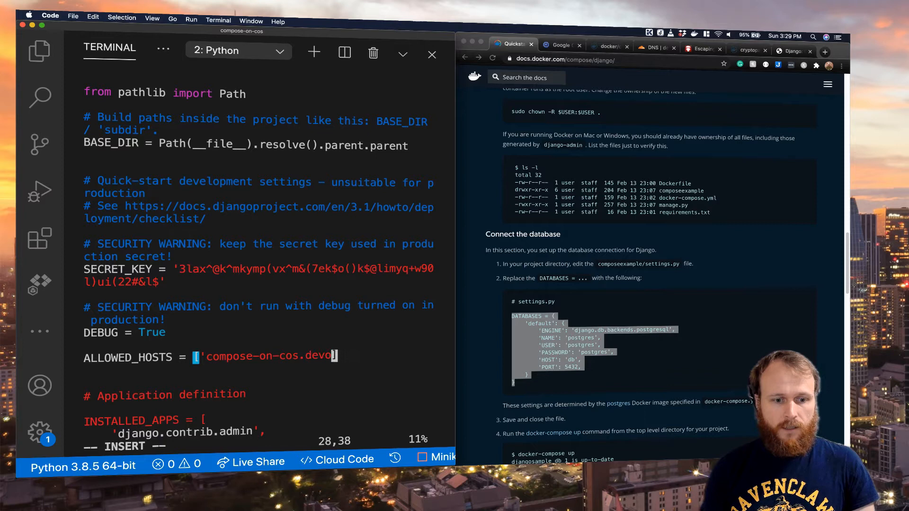
text(psdirective.)
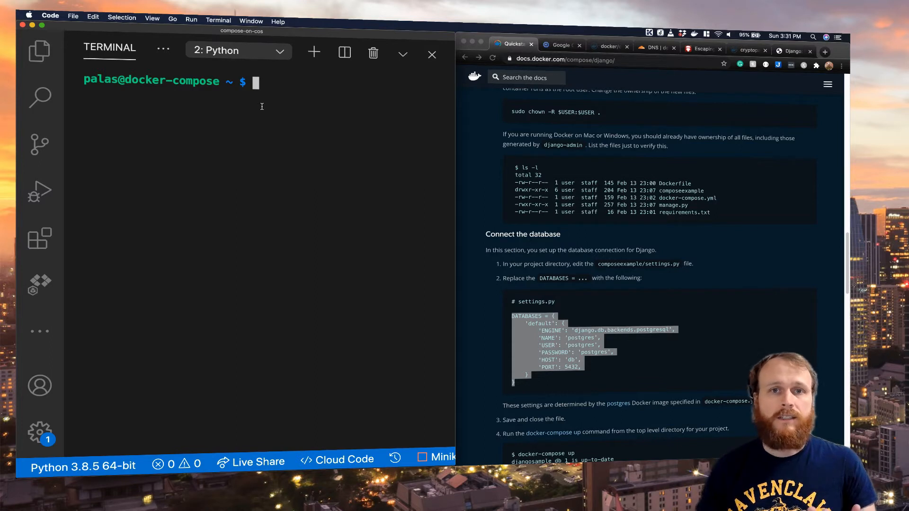
Run compose up with the Docker socket mounted, then reopen settings.py to add the missing quote
text(ls)
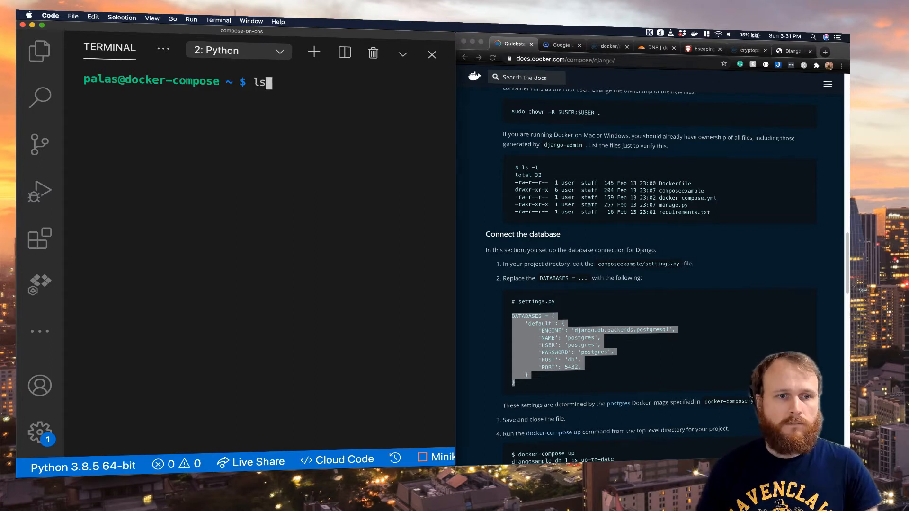
text(docker run --rm -v /var/run/docker.sock:/var/run/docker.sock -v "$PWD:$PWD" -w="$PWD" docker/compose:1.27.3 run web d)
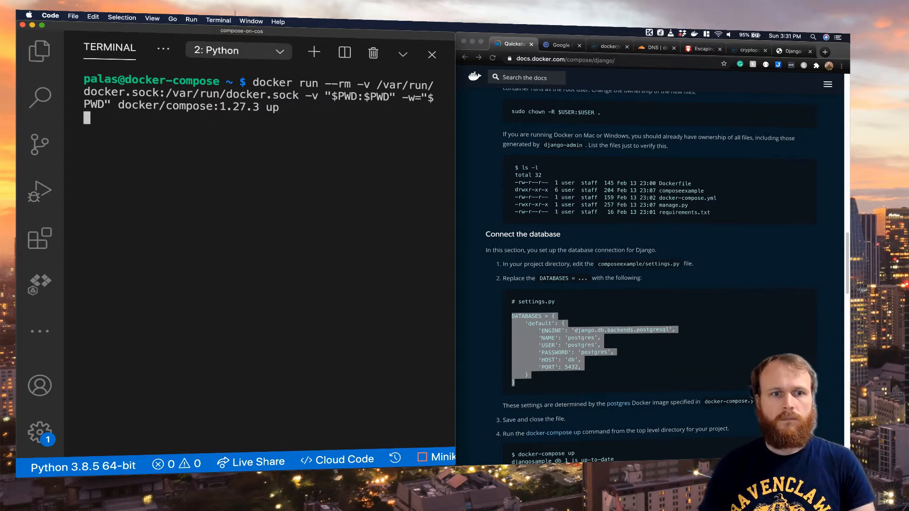
key(Return)
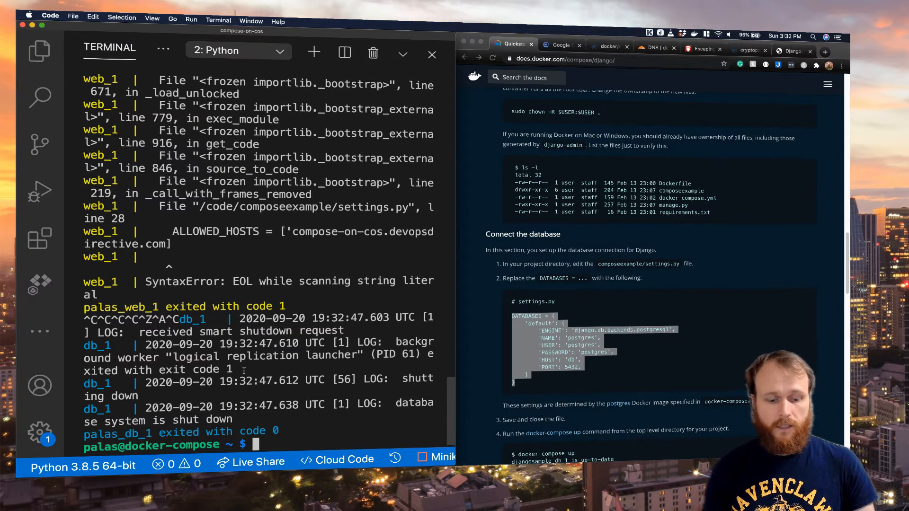
text(vi)
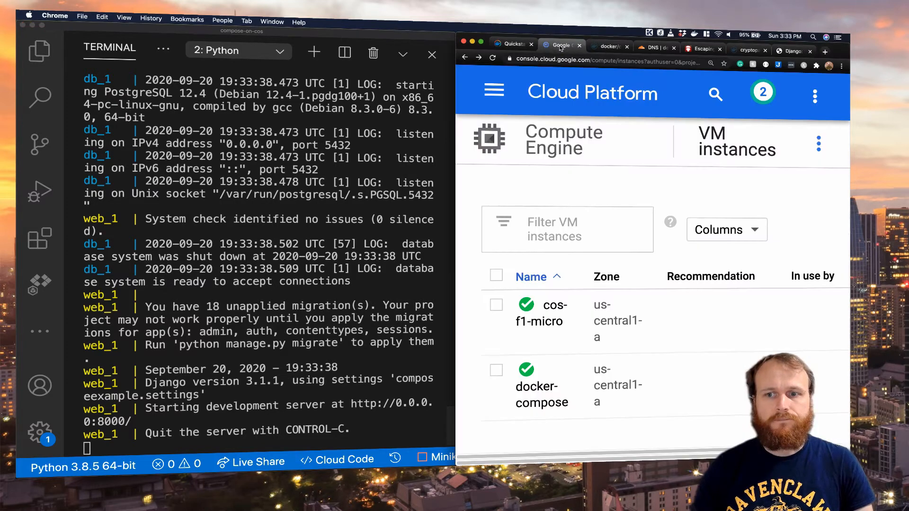
Add a Cloudflare A record for compose-on-cos pointing to 35.224.93.233
scroll(right, 3)
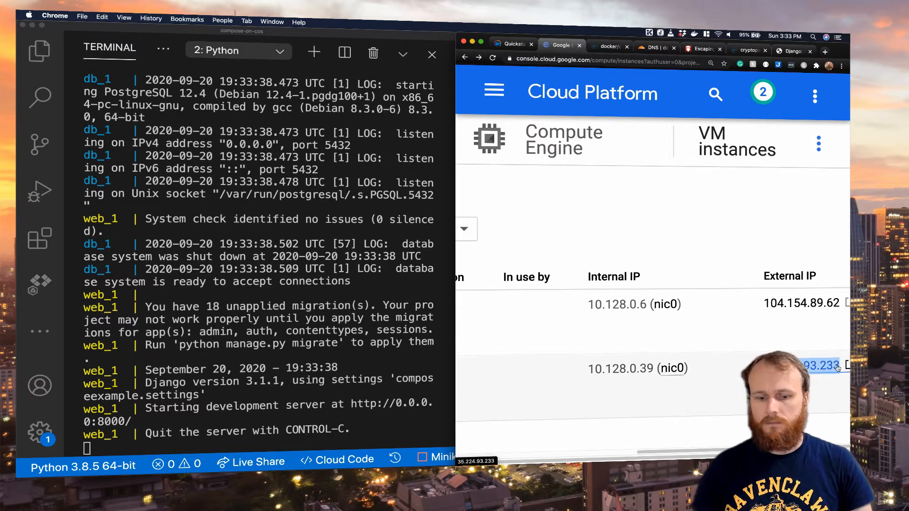
click(656, 48)
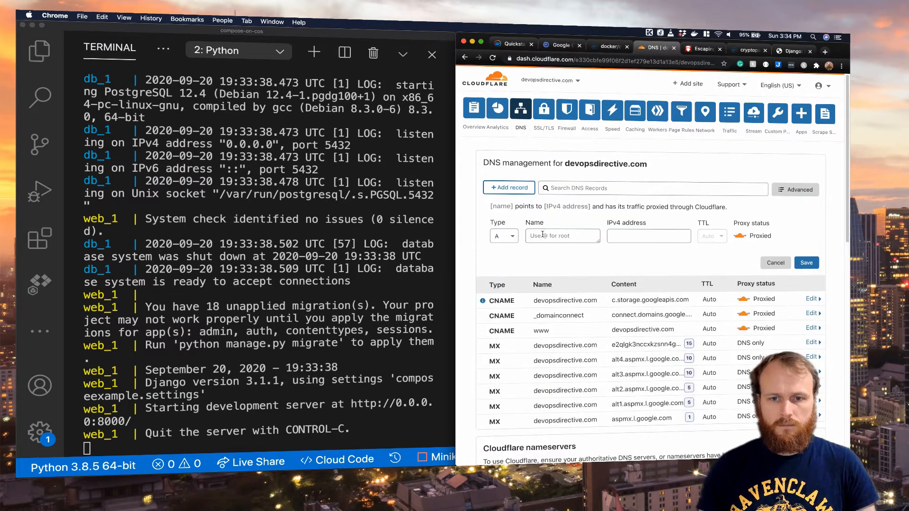
text(compose-on-cos)
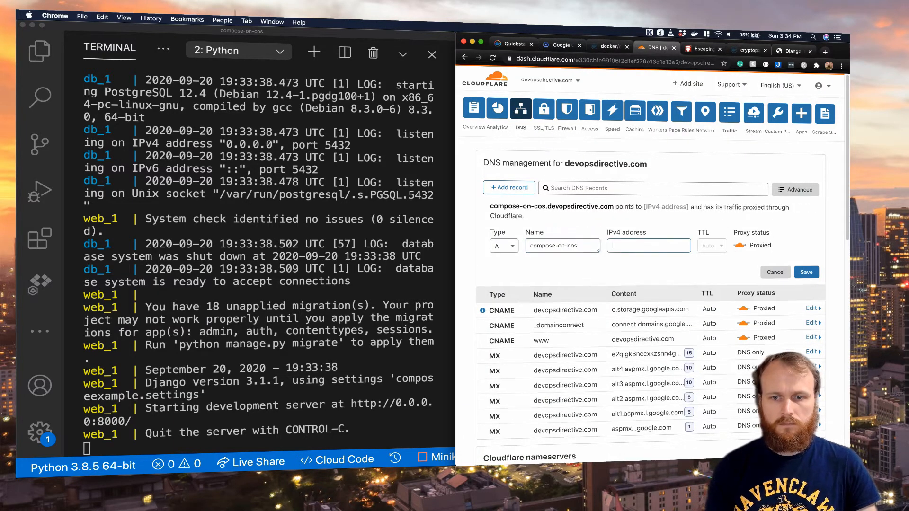
click(805, 271)
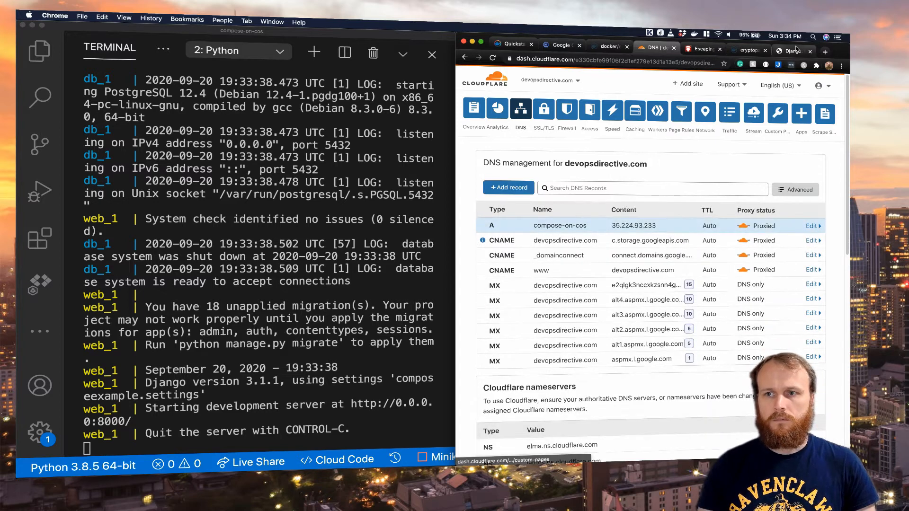
click(825, 51)
text(compose-on-cos.devopsdirective.com)
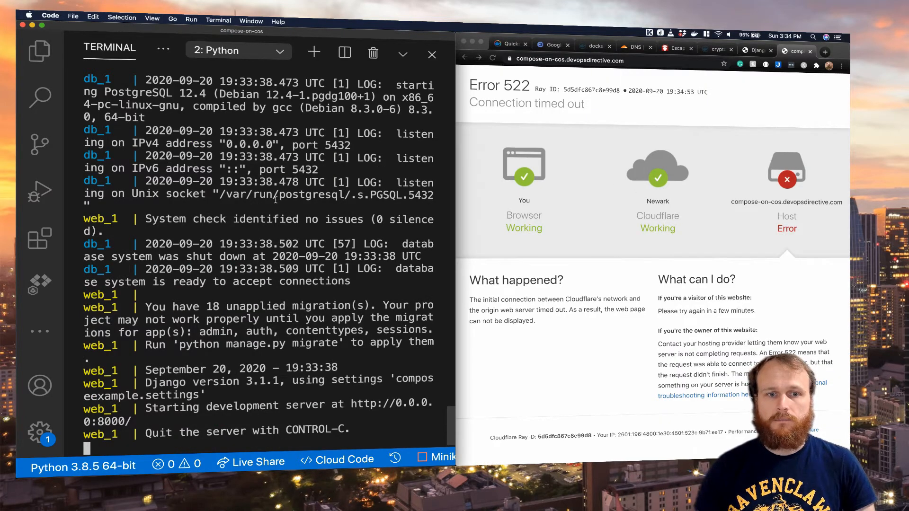
Stop the running compose containers with Ctrl+C after the 522 error
key(ctrl+c)
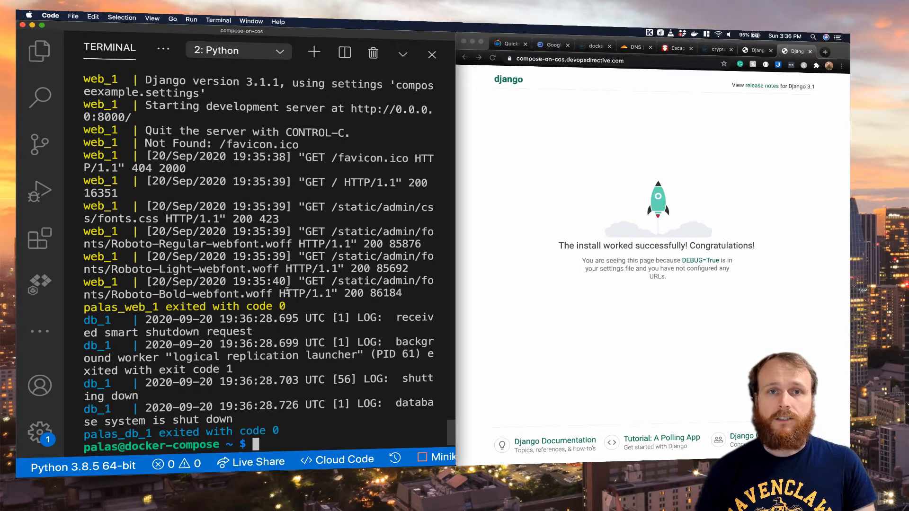
Open .bashrc with sudo vi and add a docker-compose alias using docker run --rm
text(sudo vi)
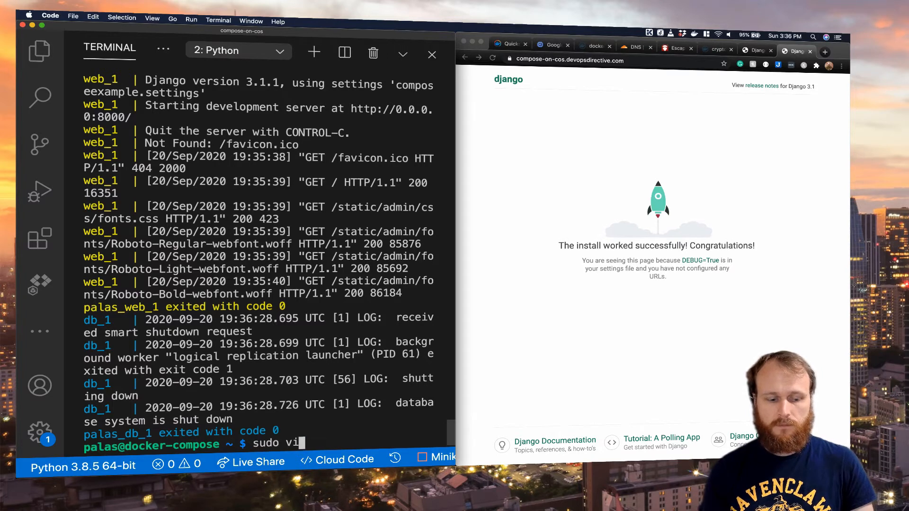
key(enter)
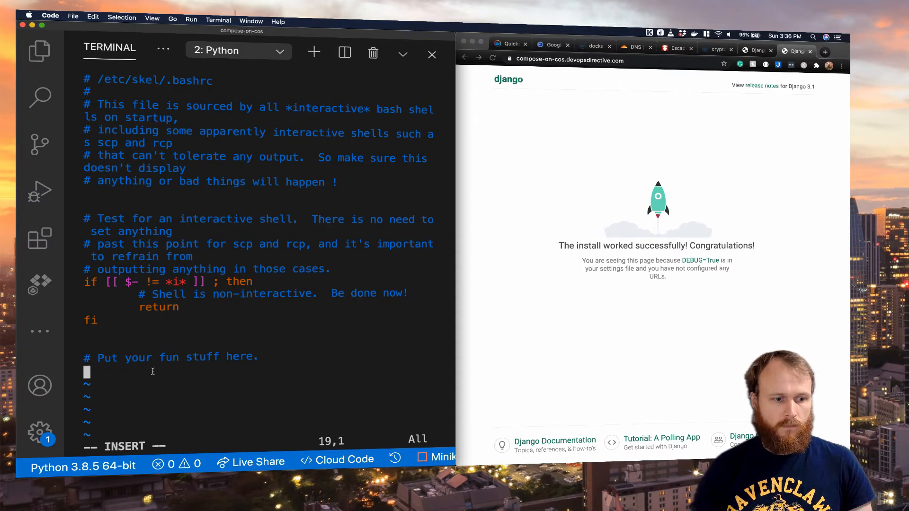
text(alias docker-compose='docker run --rm \)
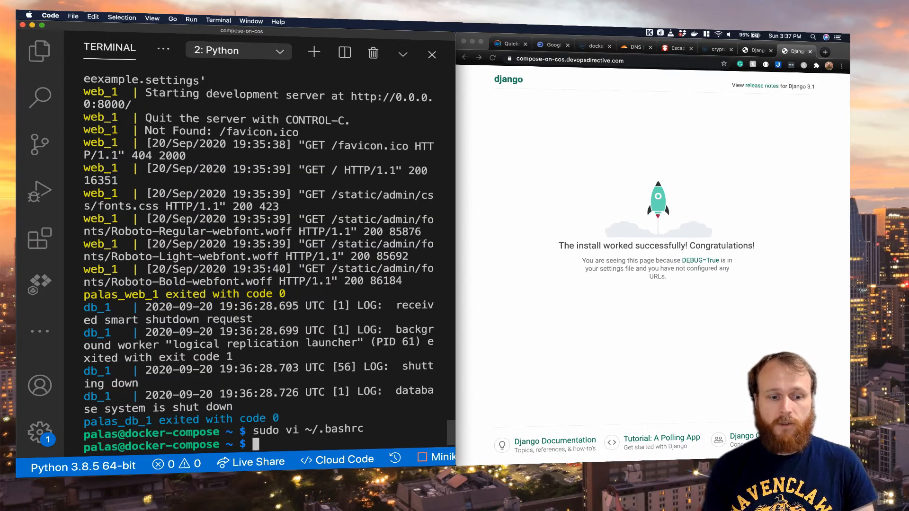
Reload ~/.bashrc so plain docker-compose works, and view docker-compose.yml's services
text(source ~)
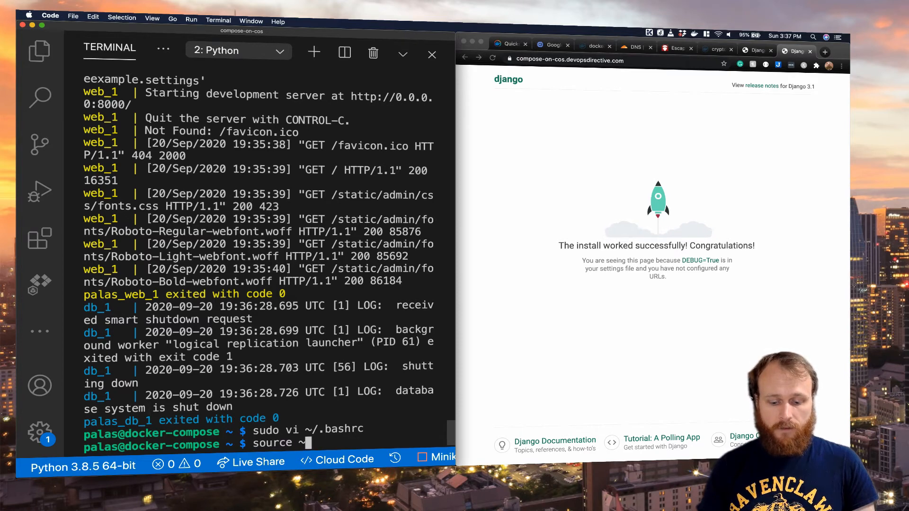
text(~/.basrc)
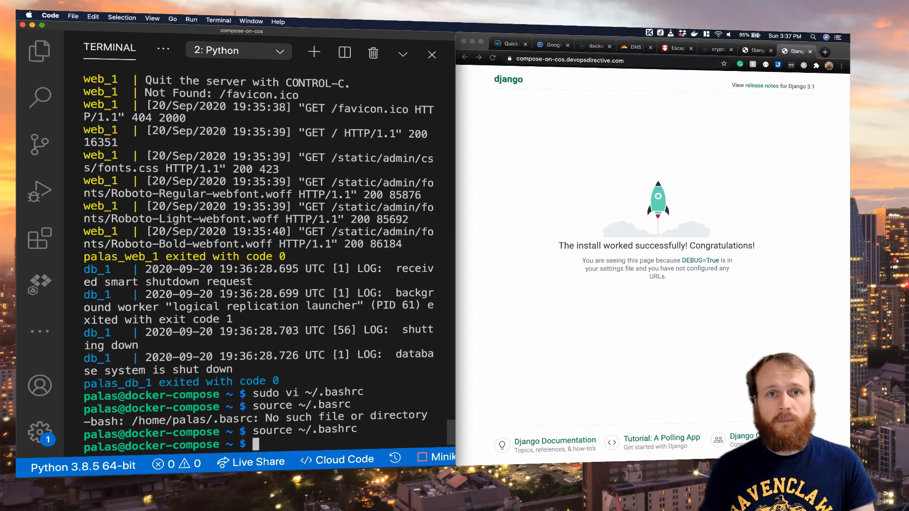
text(docker-compose up)
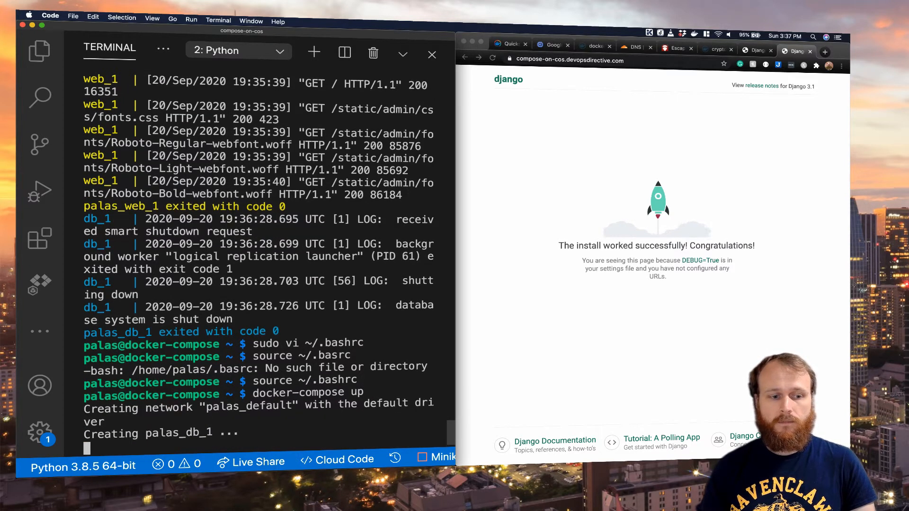
scroll(down, 3)
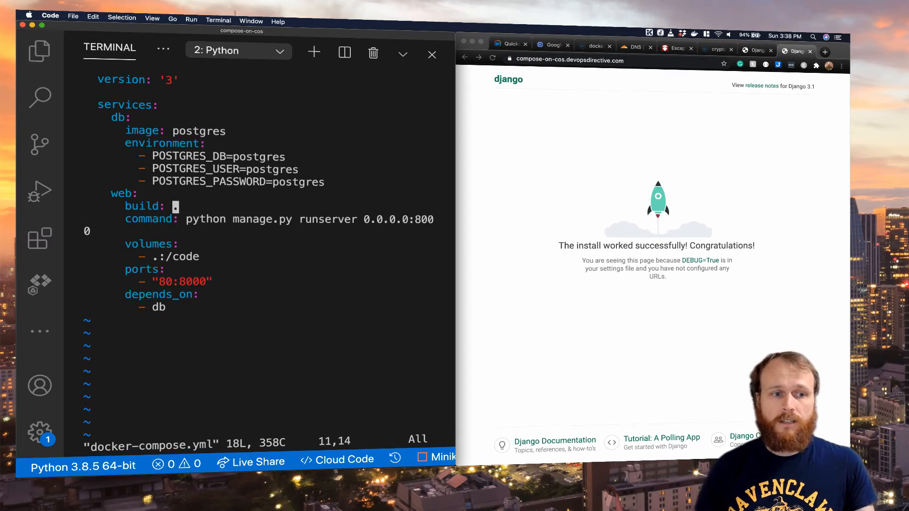
Set the web service to image gcr.io/devops-directive-project/django and run docker-compose up
key(i)
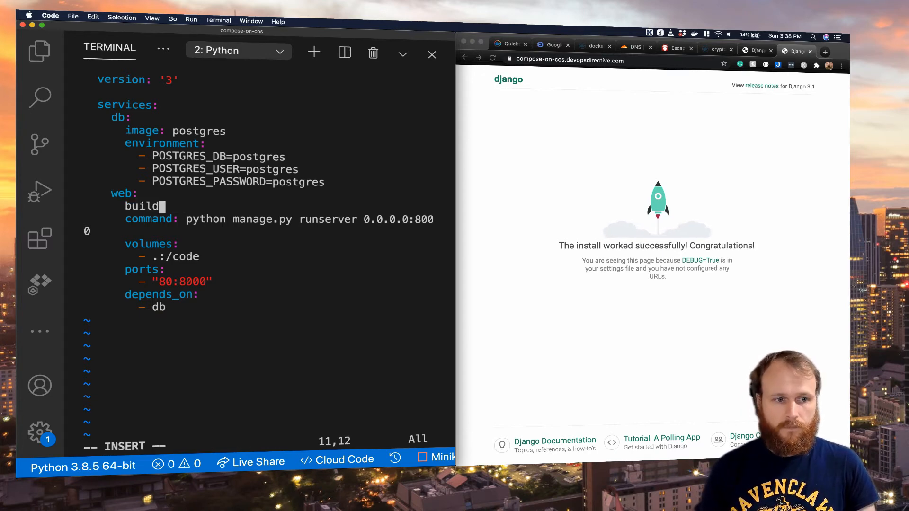
text(image: gcr.io/)
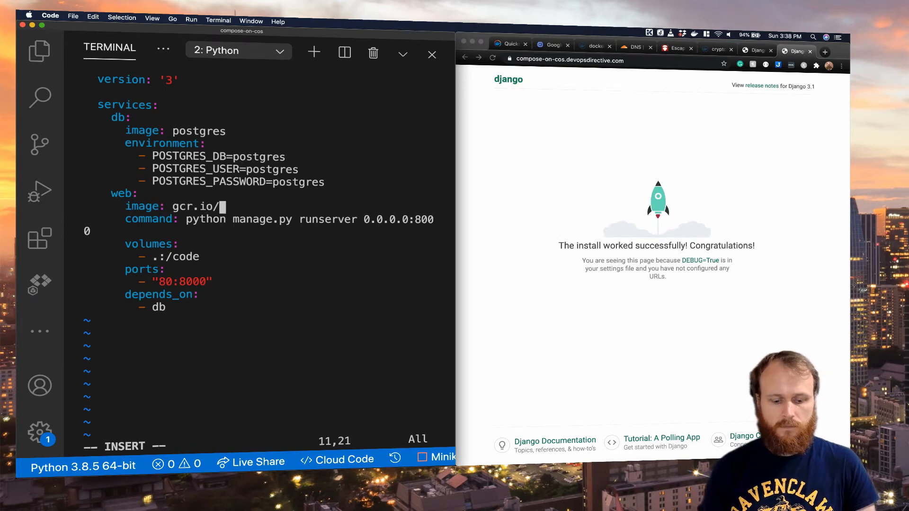
text(devops-directive-pro)
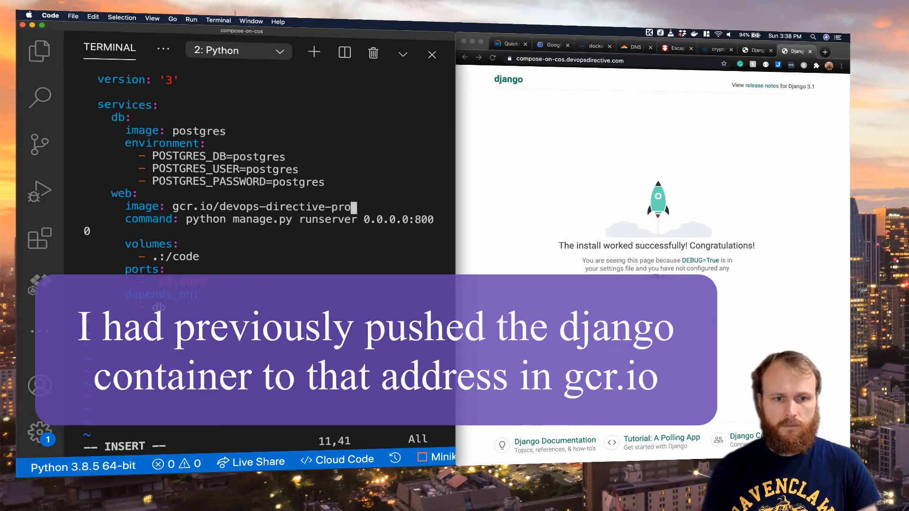
text(ject/django)
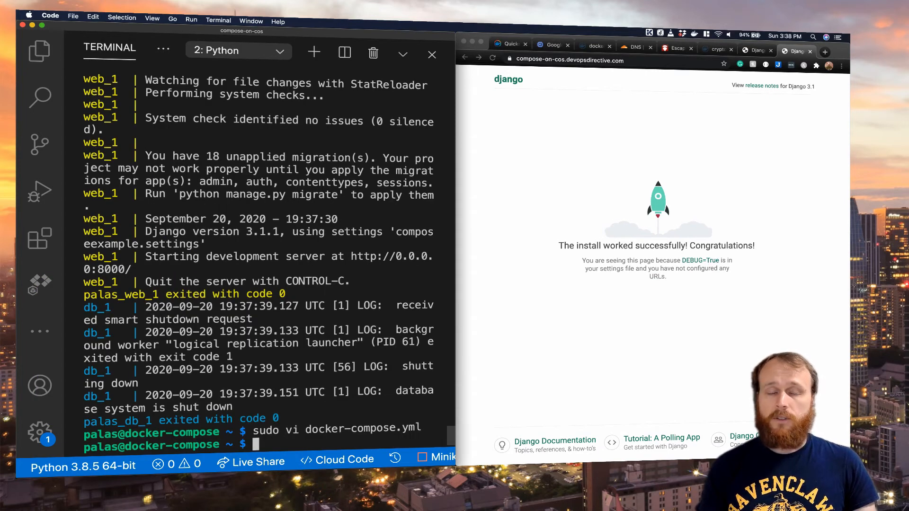
text(docker-compose up)
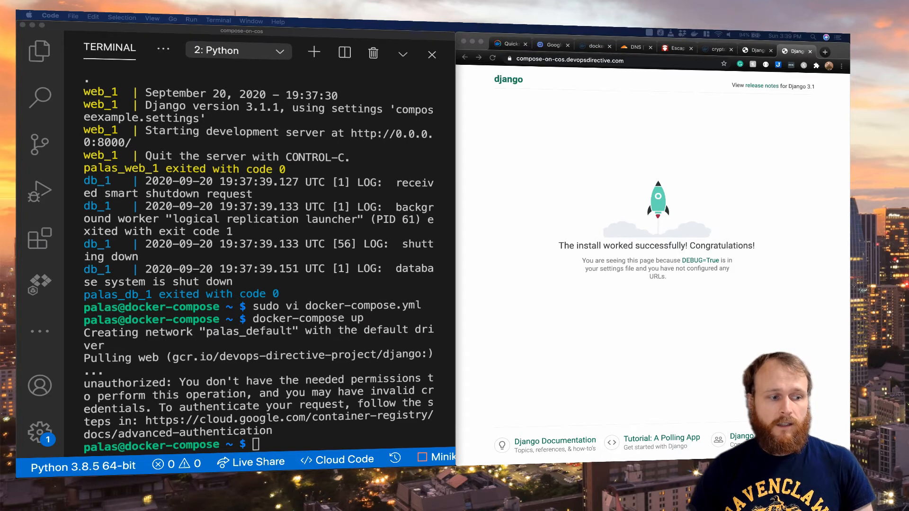
mouse_move(279, 301)
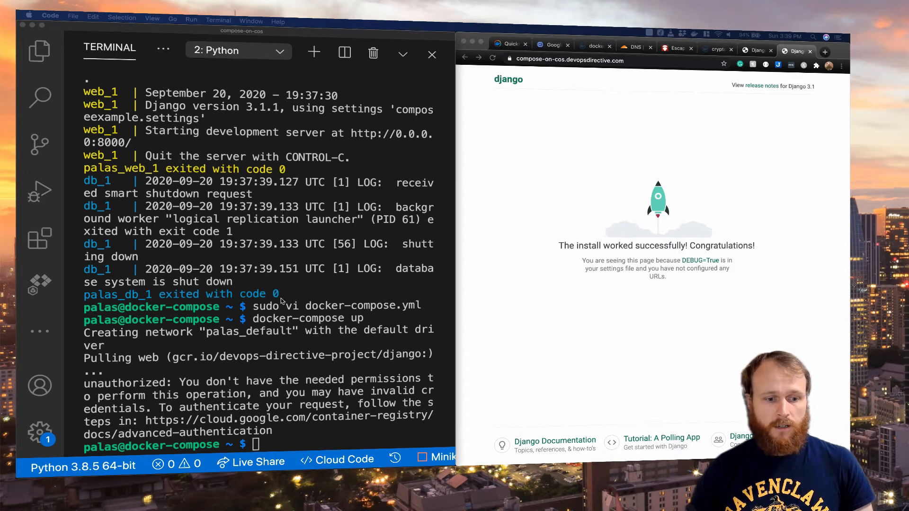
Configure GCR Docker credentials, pull the gcr.io/devops-directive django image, and run docker-compose up
text(docker-credential-gcr configure-docker)
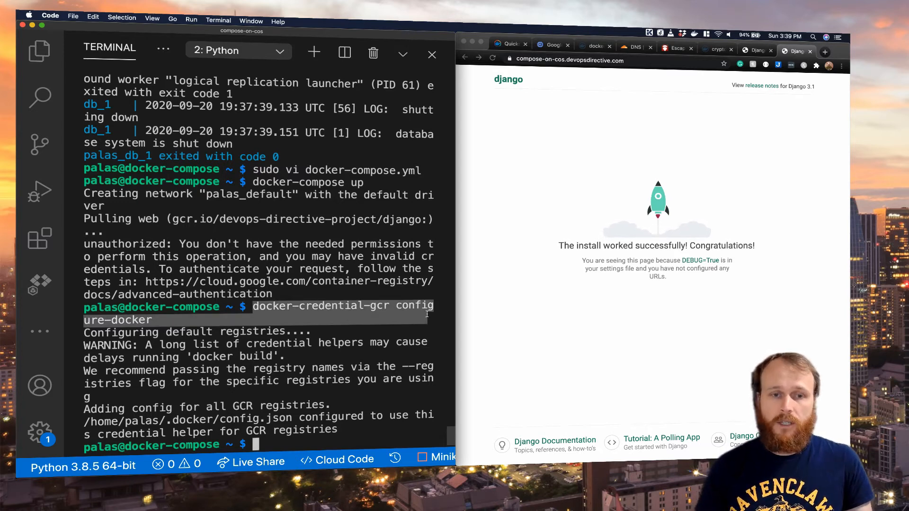
text(d)
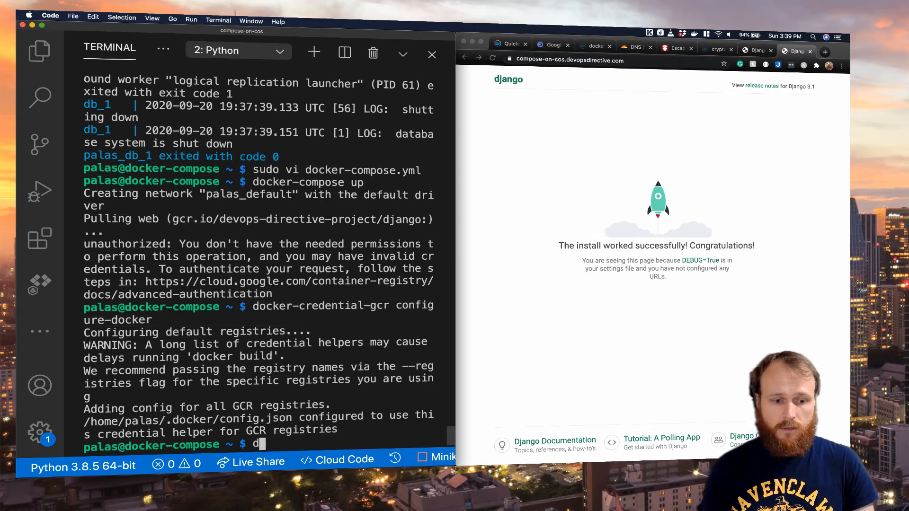
text(ocker pull)
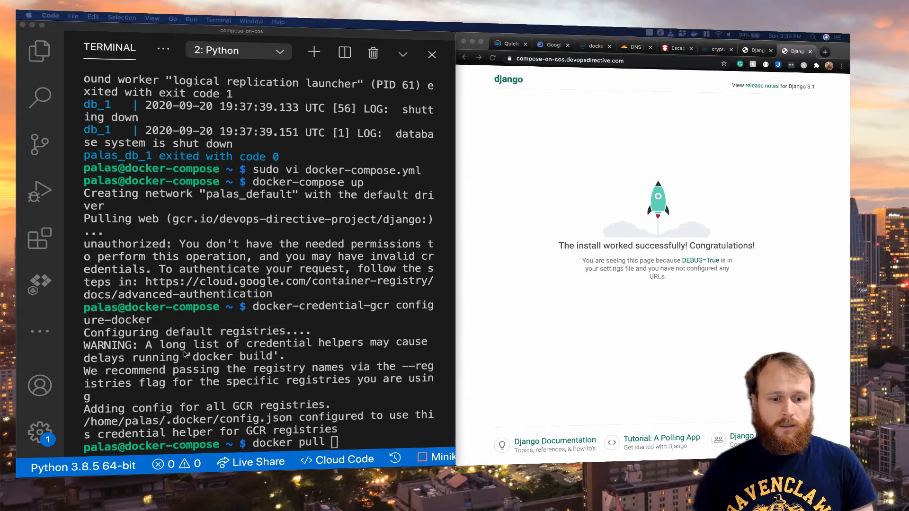
text(gcr.io/devops-directive-project/django)
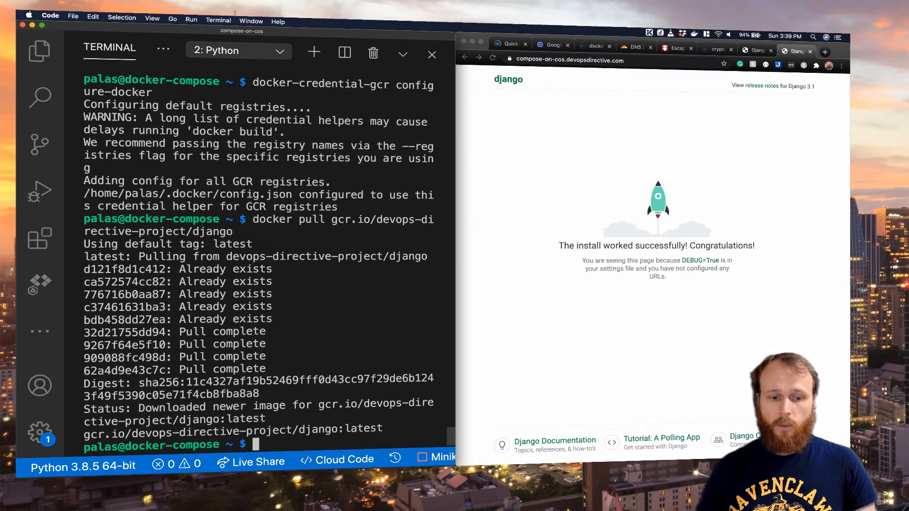
text(docker-compose up)
text(mkdir compose-gcr)
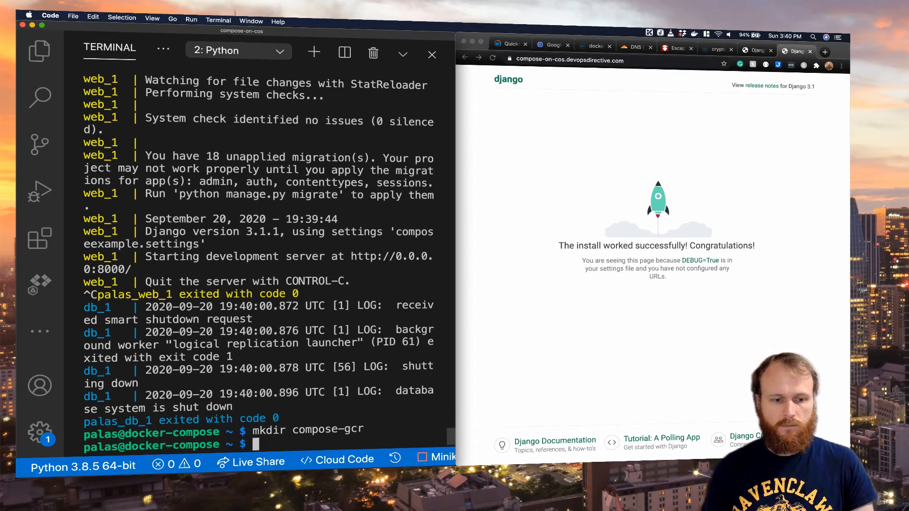
Enter compose-gcr/ and scroll through the docker-compose-gcr Dockerfile on Docker Hub
text(cd compose-gcr/)
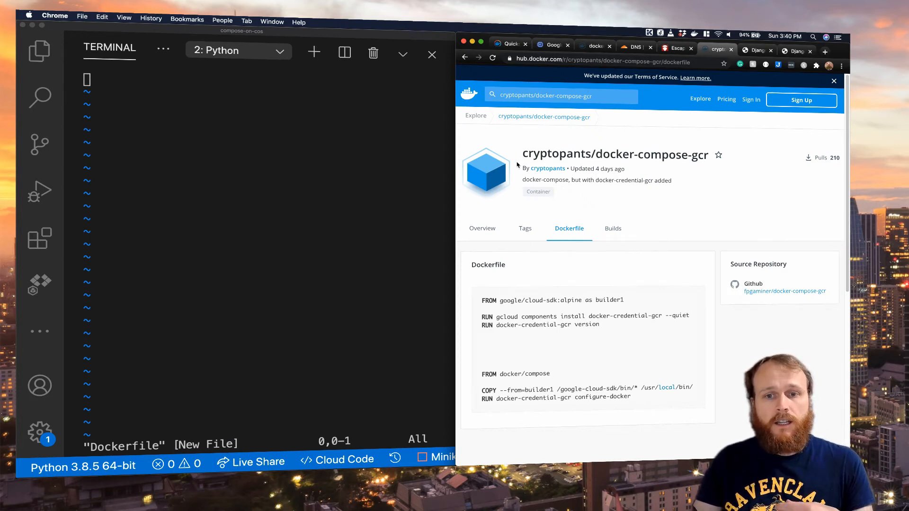
scroll(down, 3)
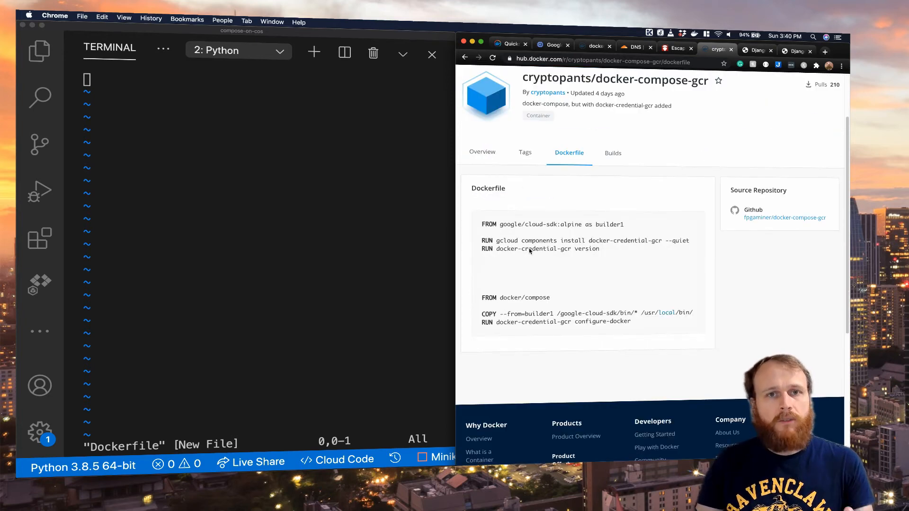
mouse_move(525, 237)
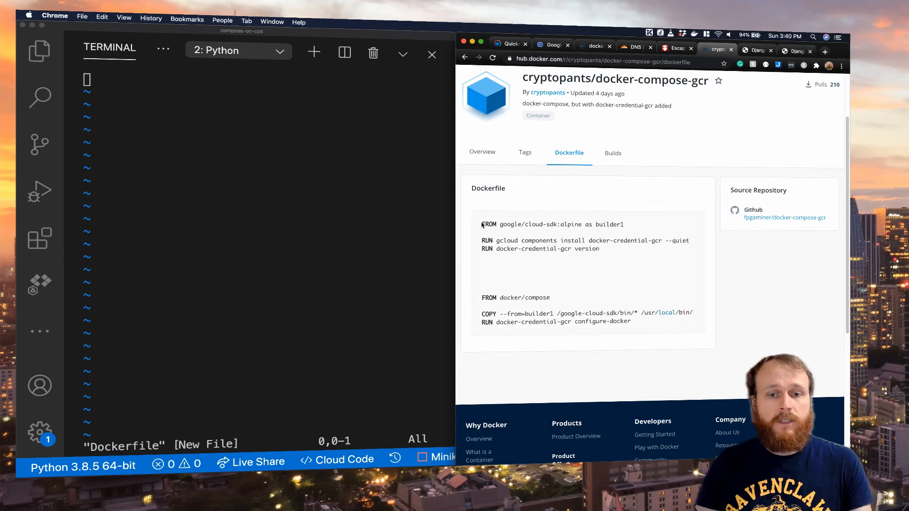
mouse_move(374, 227)
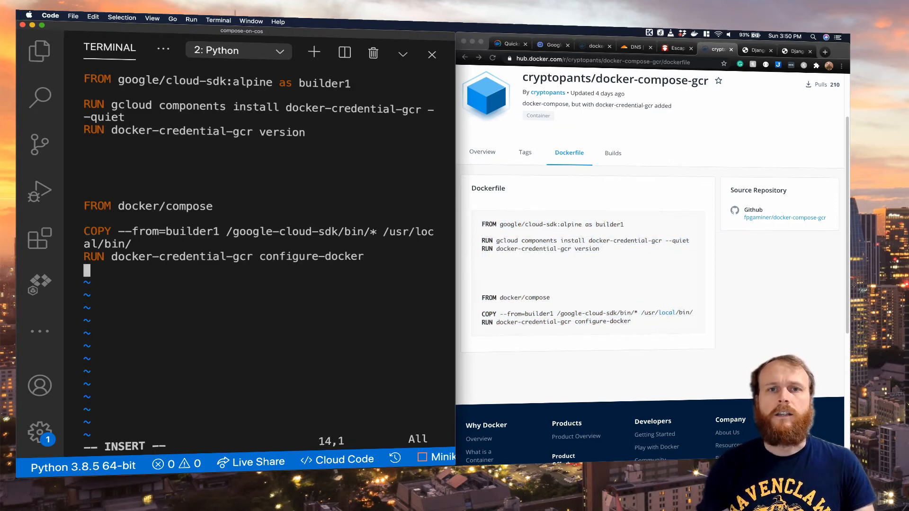
Add 'CMD docker-compose' to the Dockerfile and build it tagged docker-compose-gcr-local
text(CMD)
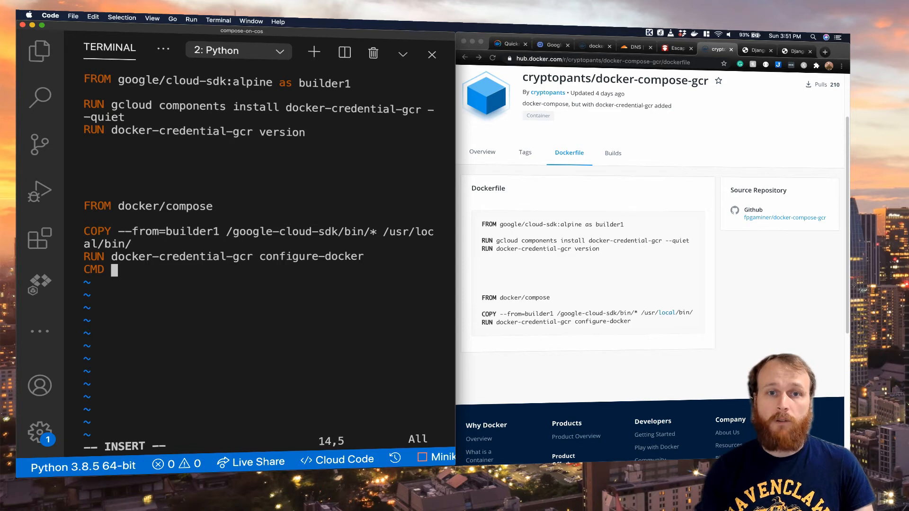
text(docker-co)
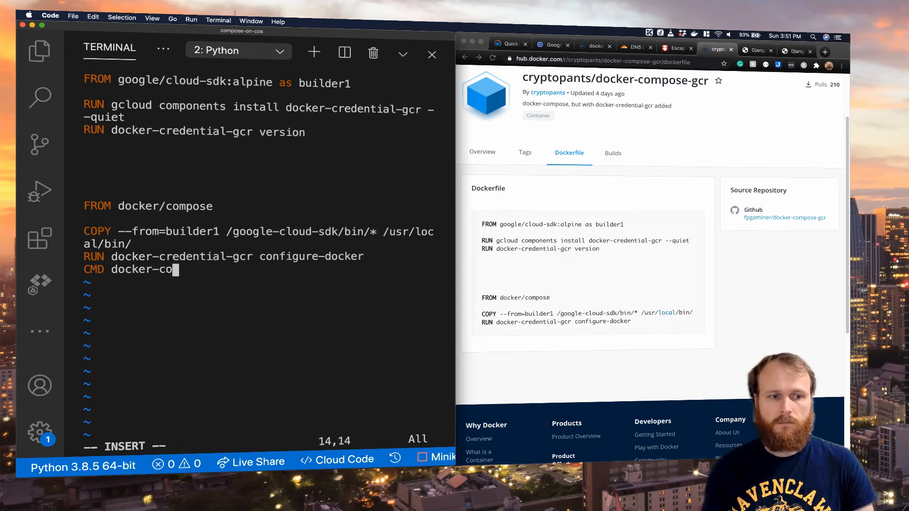
text(mpose)
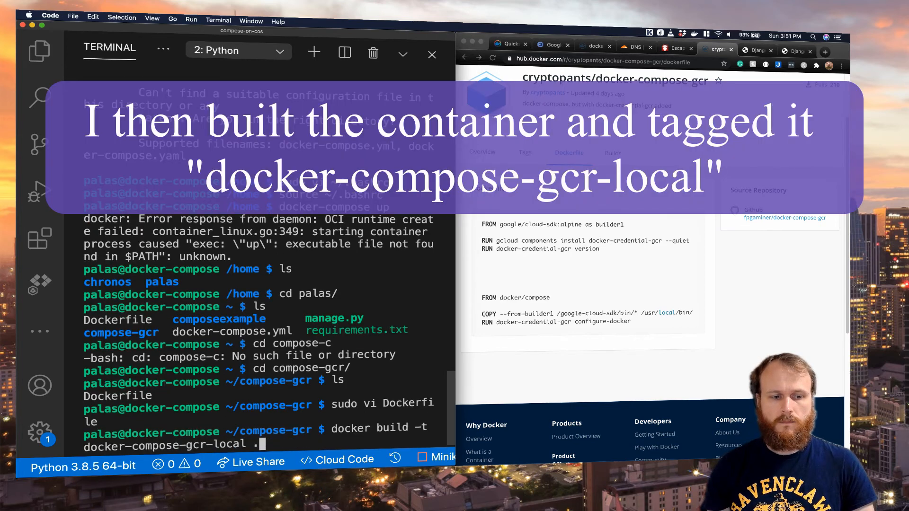
key(Return)
text(-w="$PWD" \)
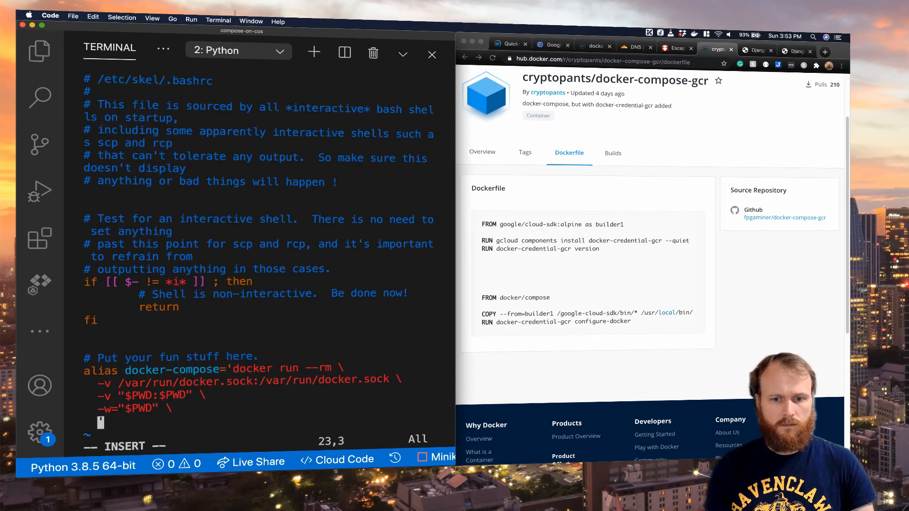
Point the alias at docker-compose-gcr-local, source ~/.bashrc, and run docker-compose up
text(docker-compose-gcr-local)
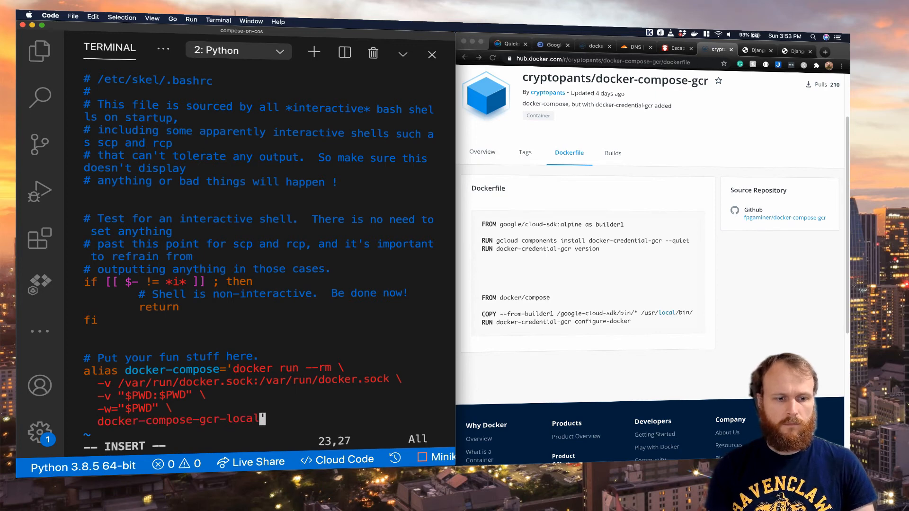
text(source ~/.bashr)
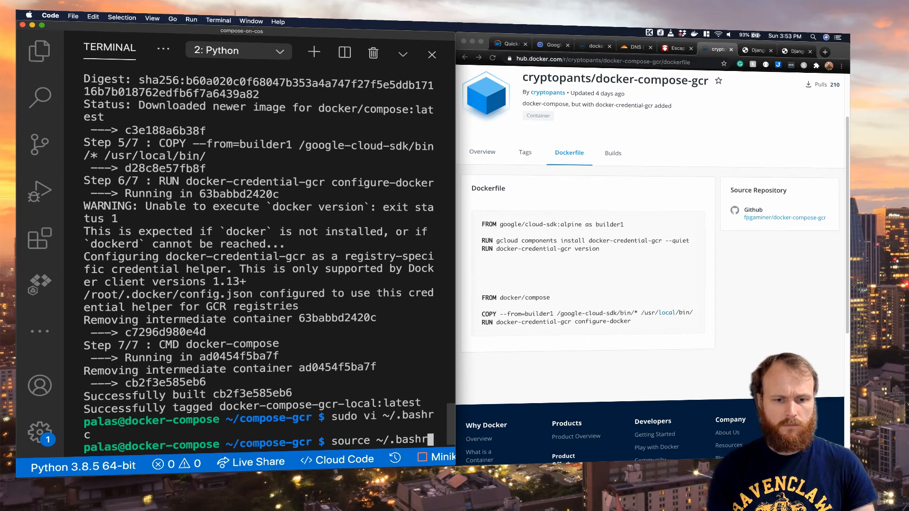
text(docker-compose up)
text(cd ..)
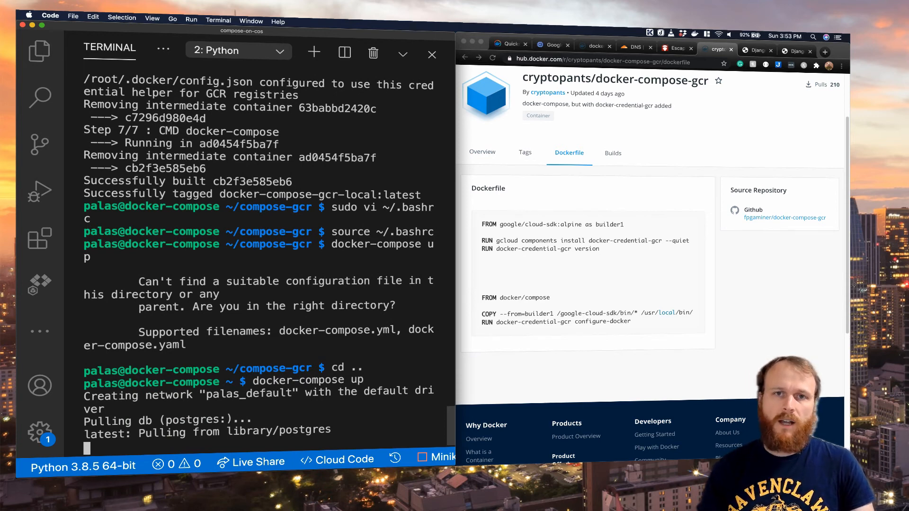
scroll(down, 3)
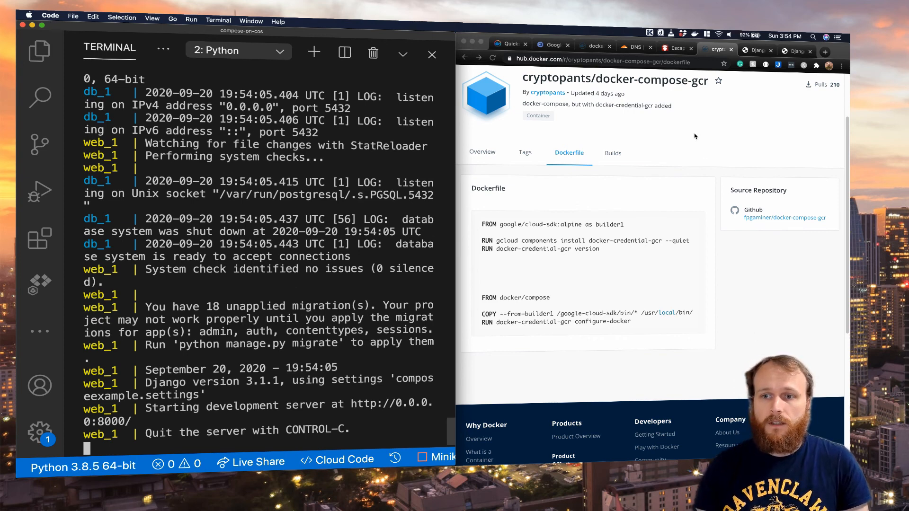
View the install-success page at compose-on-cos.devopsdirective.com, then switch to the Docker docs tab
click(796, 50)
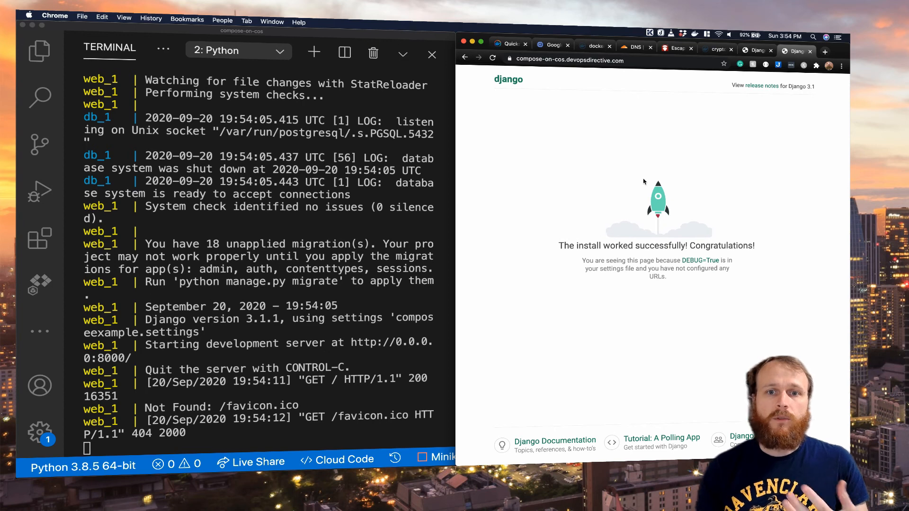
click(509, 44)
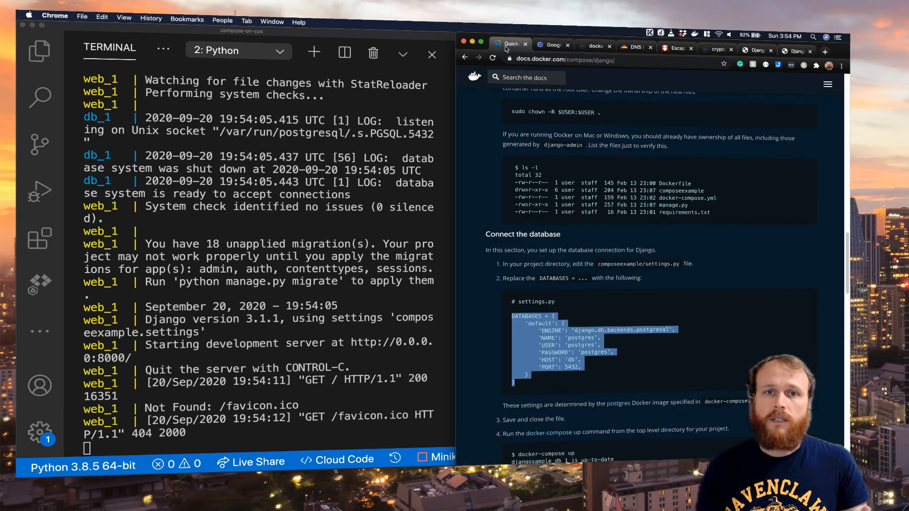